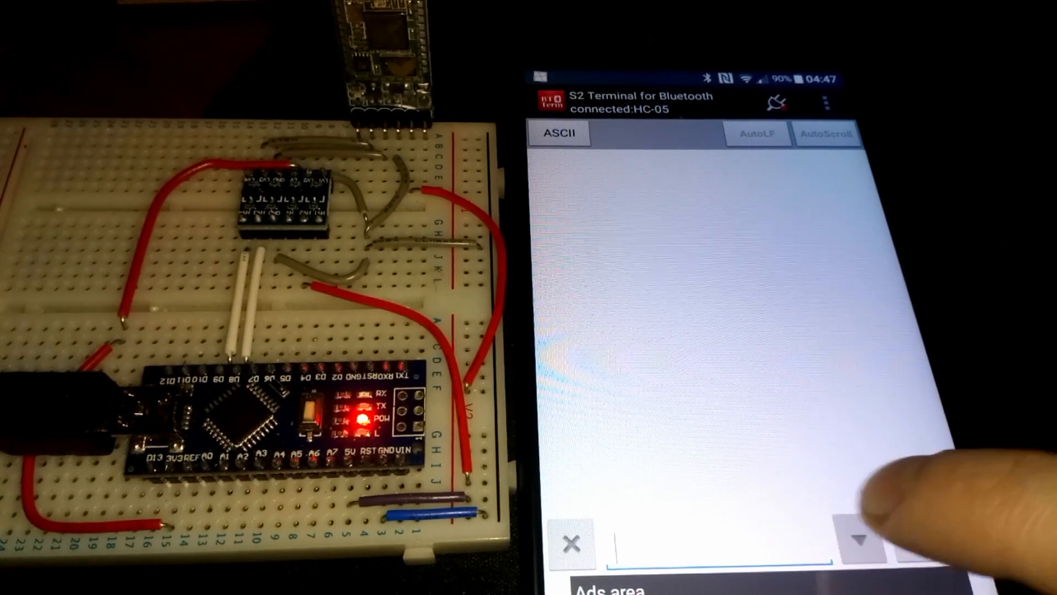
Send 1 to the HC-05, then resend 2 from the terminal history
text(1)
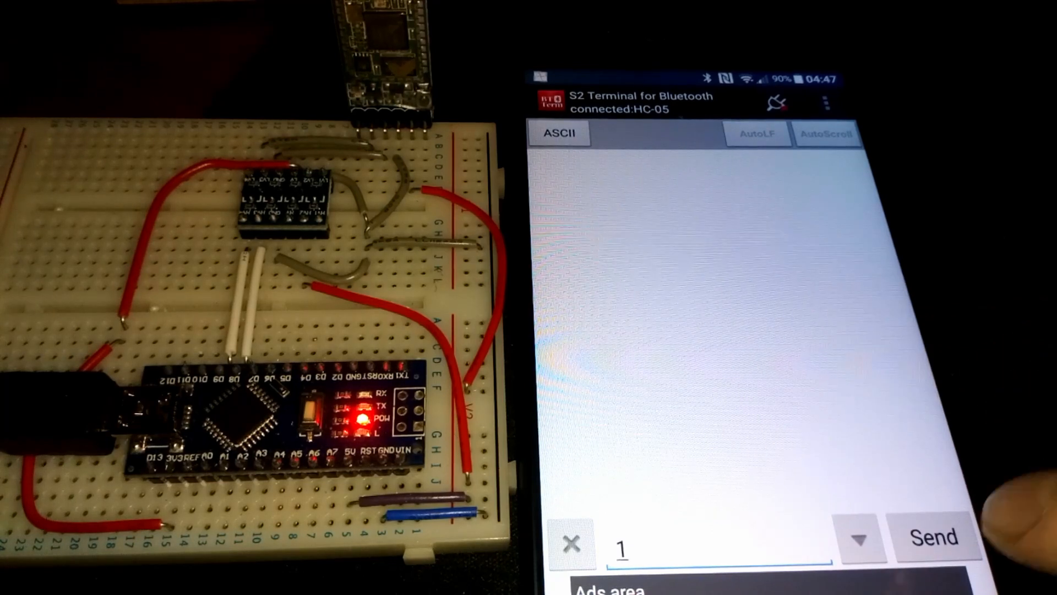
click(934, 538)
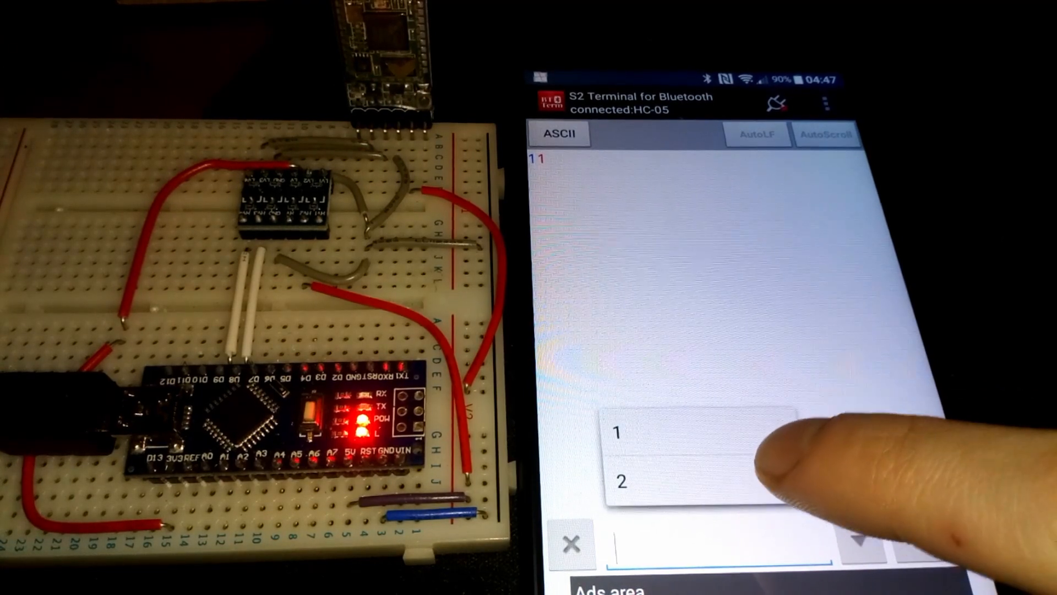
click(617, 481)
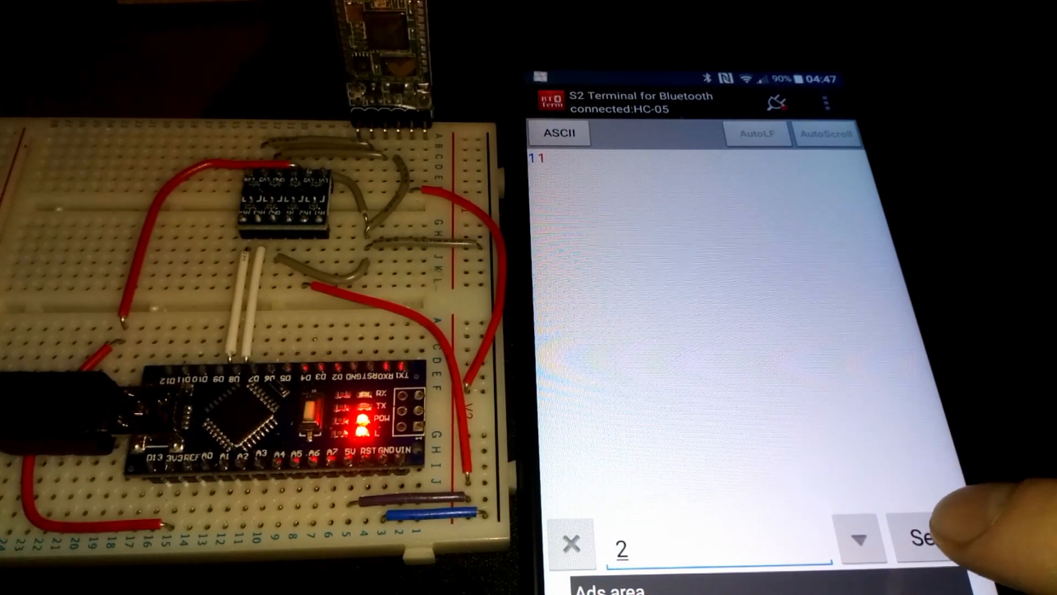
click(42, 18)
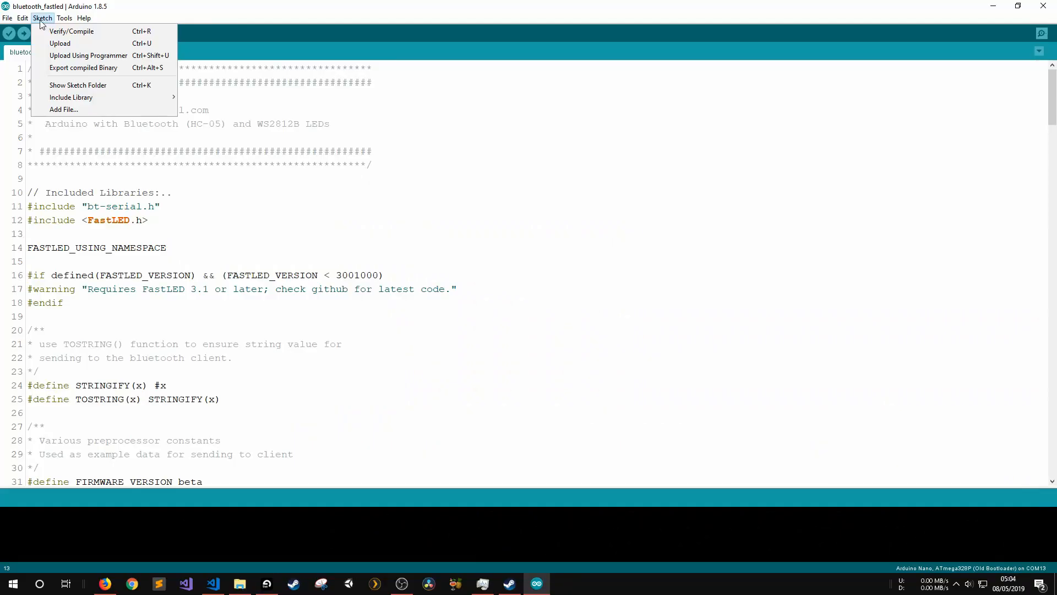
Check the Tools board and port settings, then open Manage Libraries from Sketch > Include Library
click(65, 17)
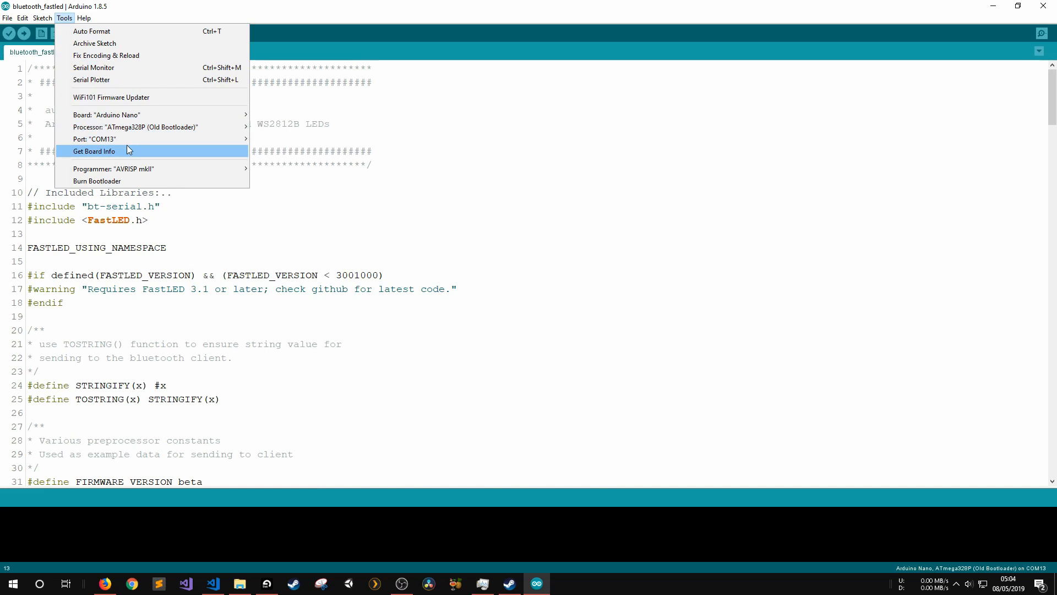
mouse_move(122, 114)
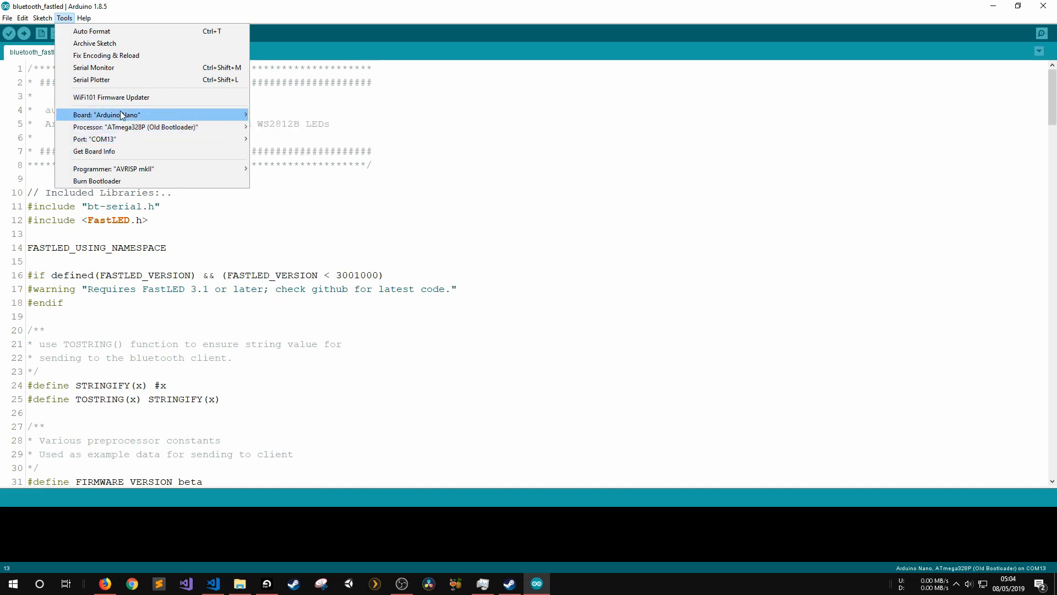
click(42, 18)
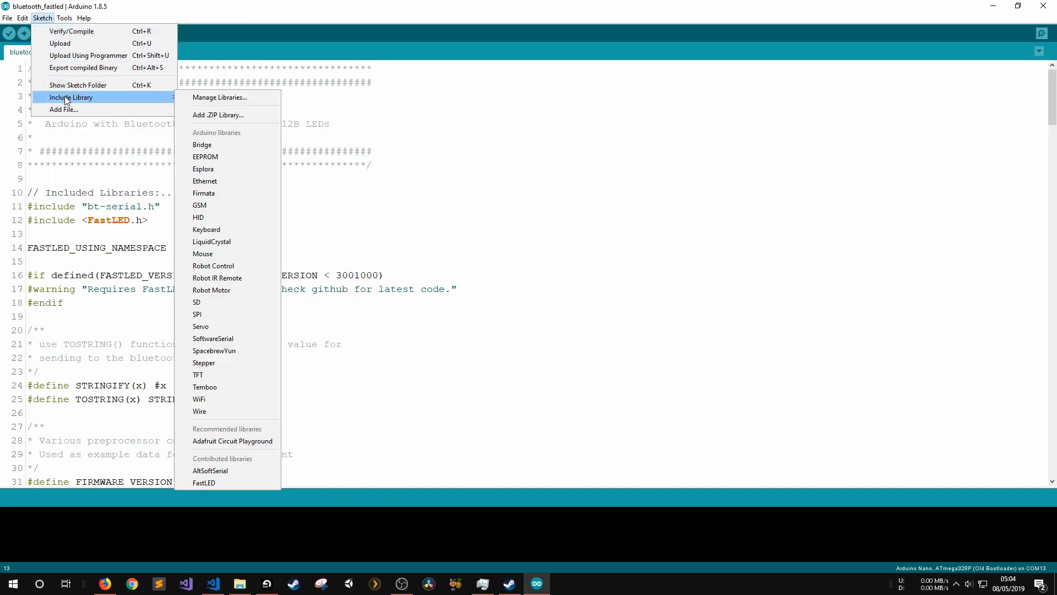
mouse_move(220, 96)
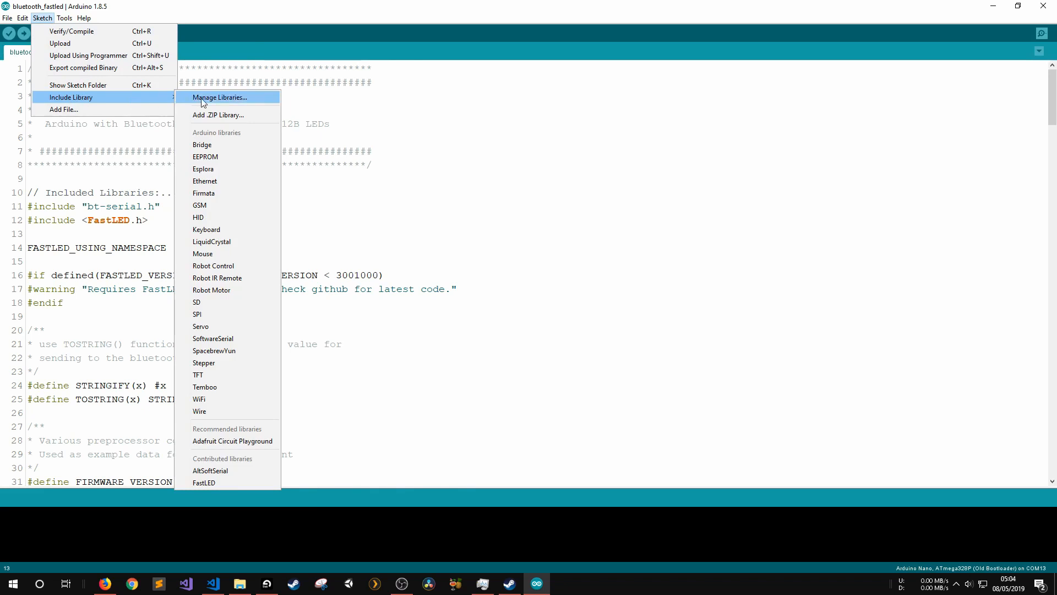
click(220, 96)
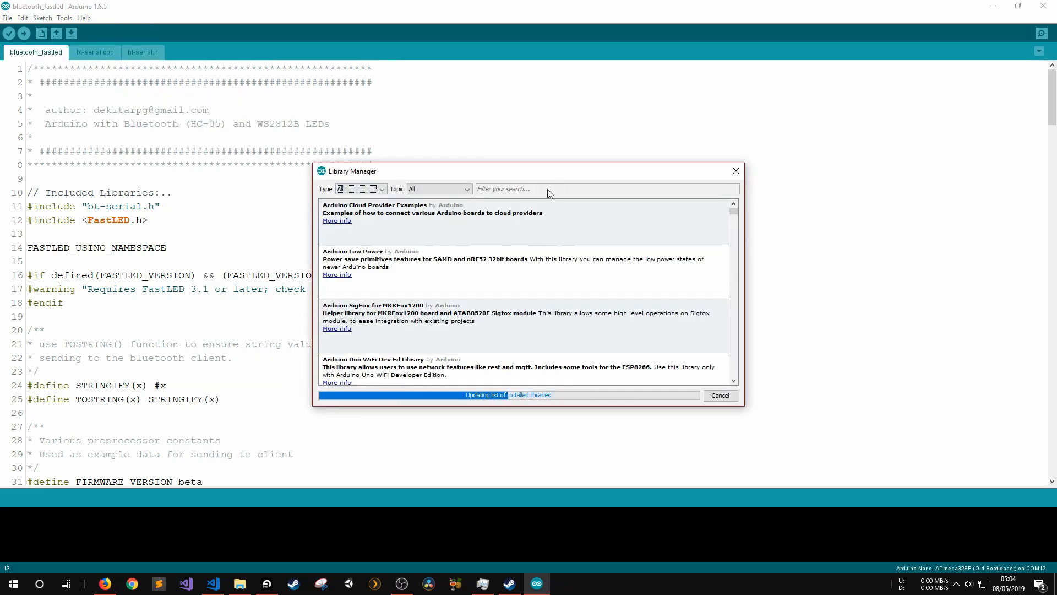
Search FastLED and SoftwareSerial, confirm versions 3.2.6 and 1.0.0 installed, then close
text(FastLED)
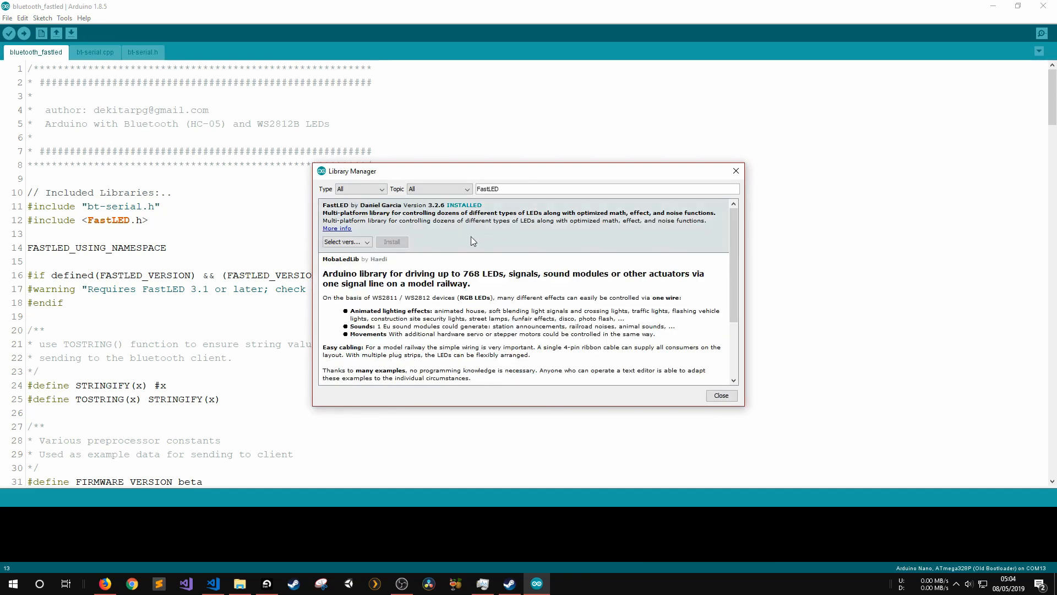
mouse_move(492, 244)
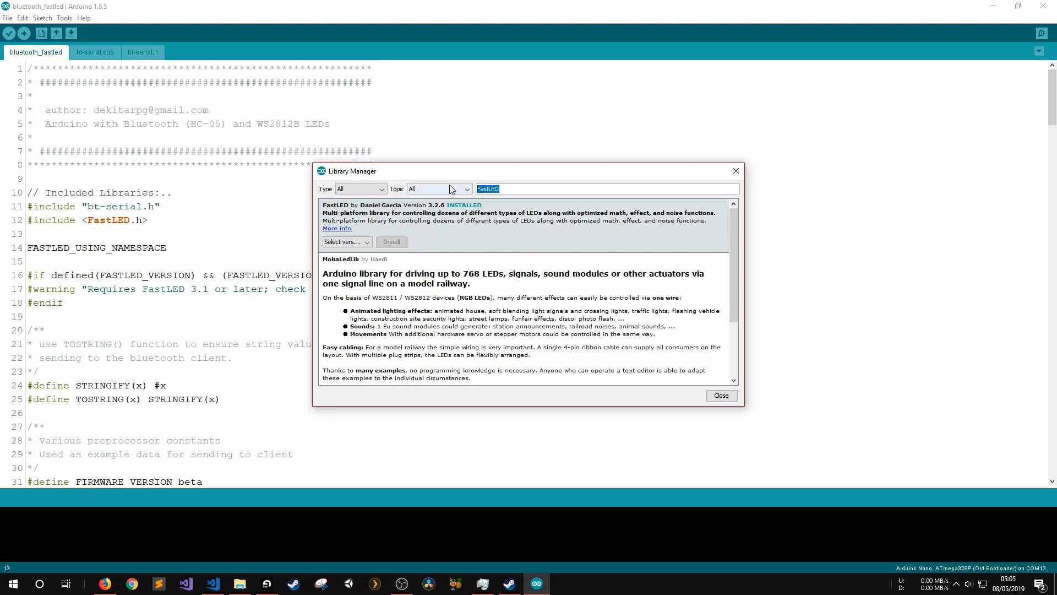
text(S)
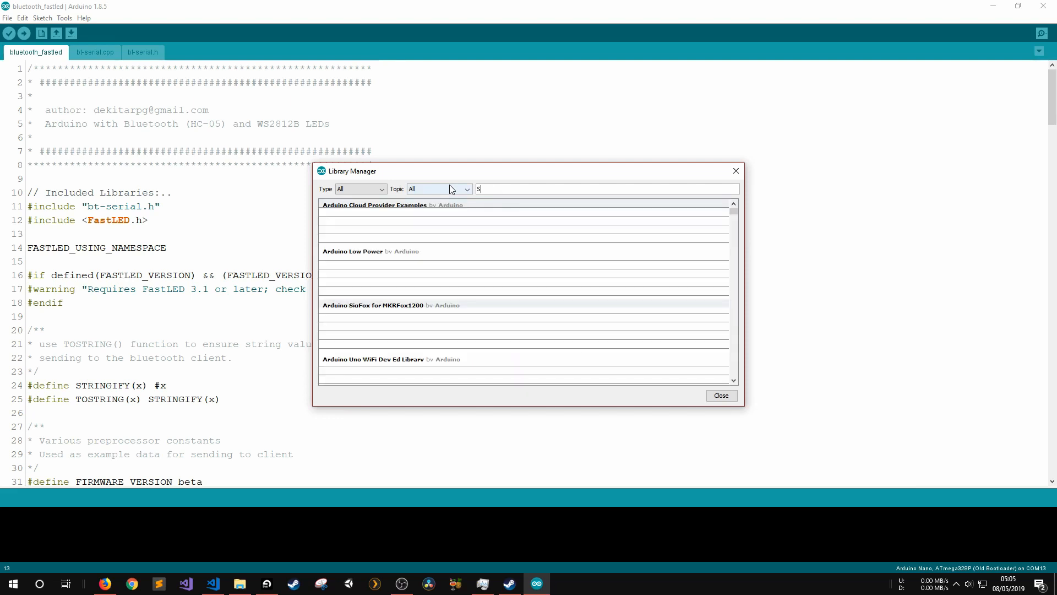
text(oftwareSerial)
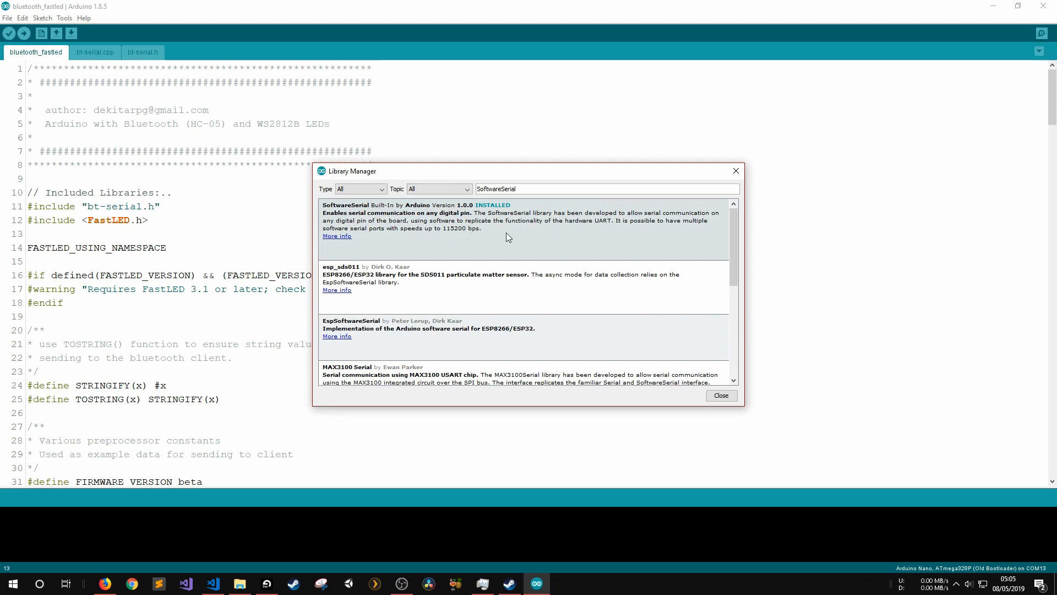
mouse_move(721, 376)
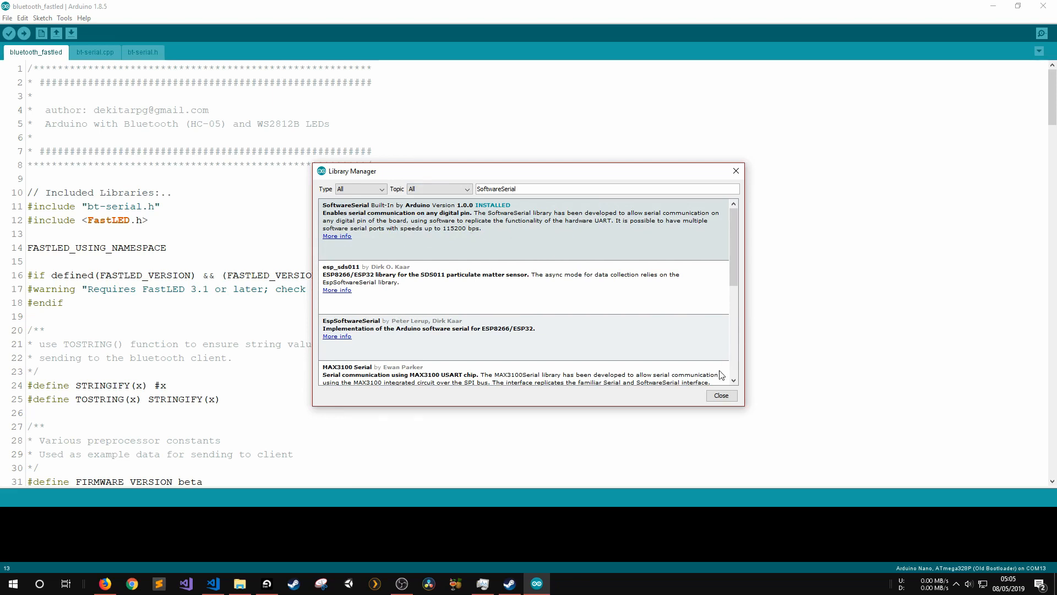
click(720, 395)
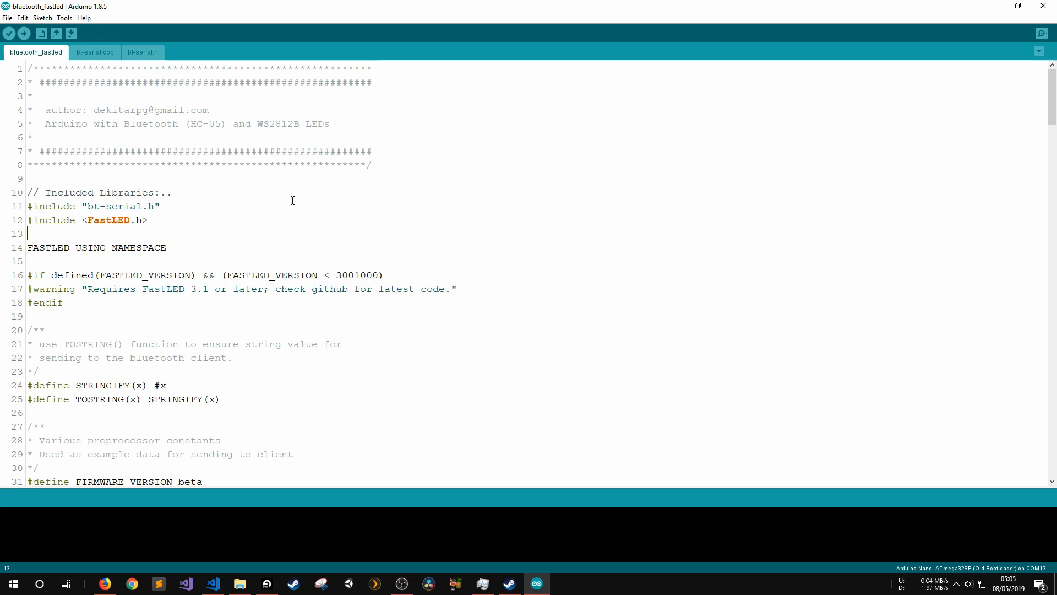
mouse_move(300, 187)
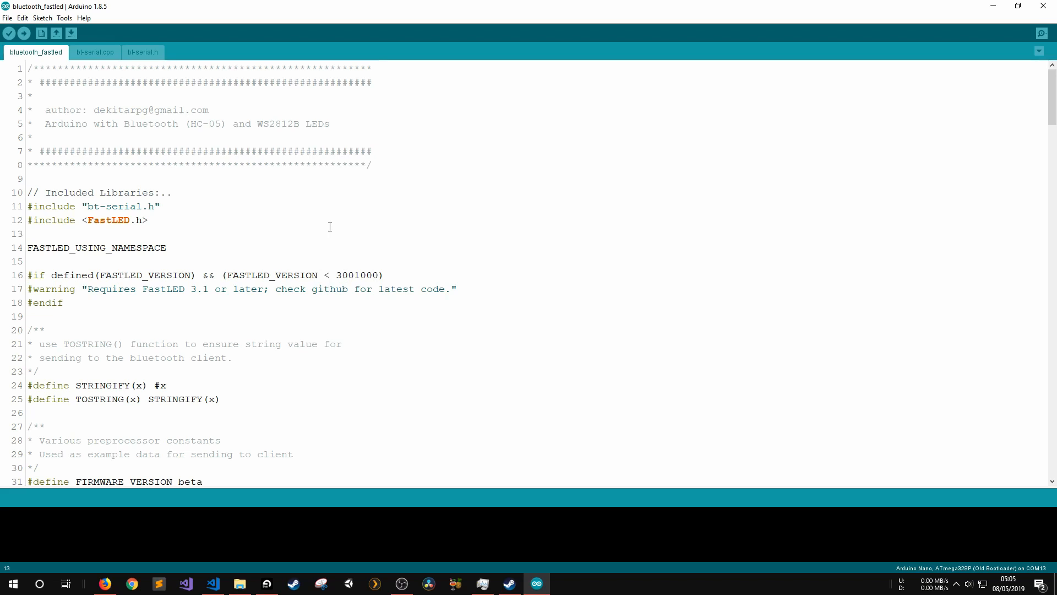
click(29, 234)
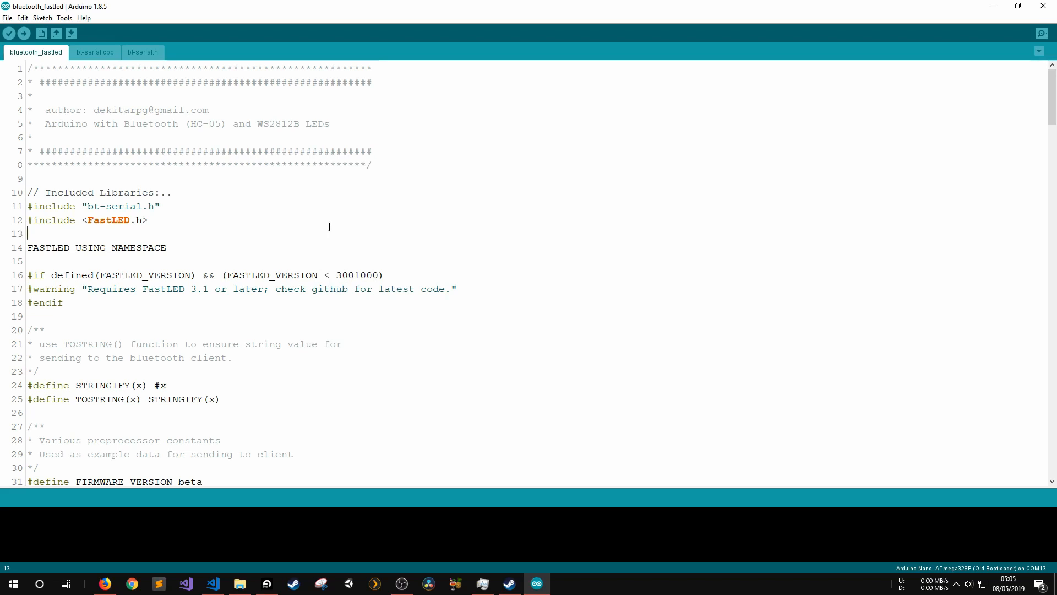
click(147, 220)
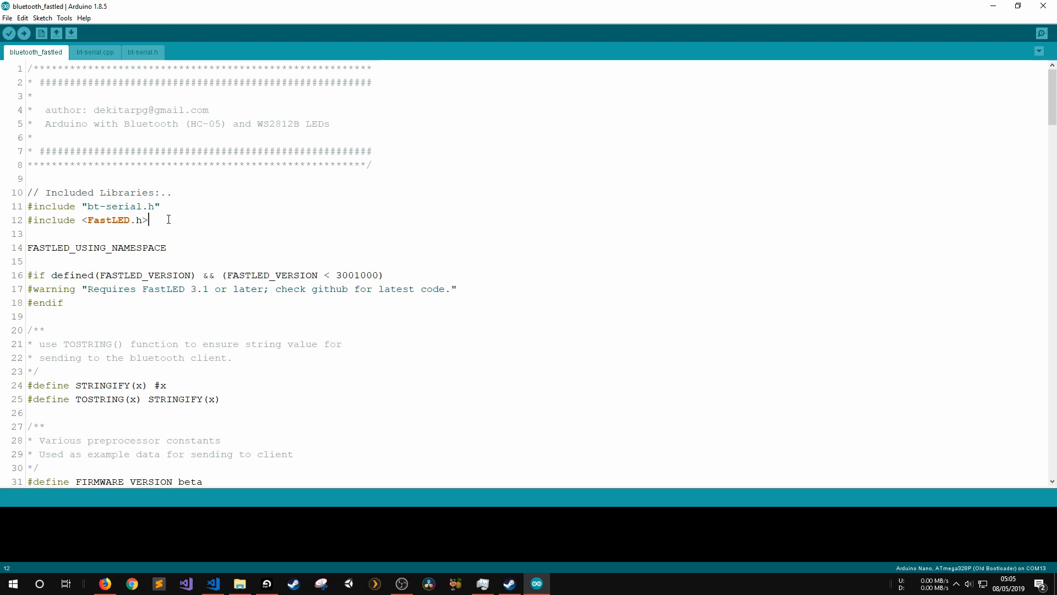
drag(147, 220, 27, 206)
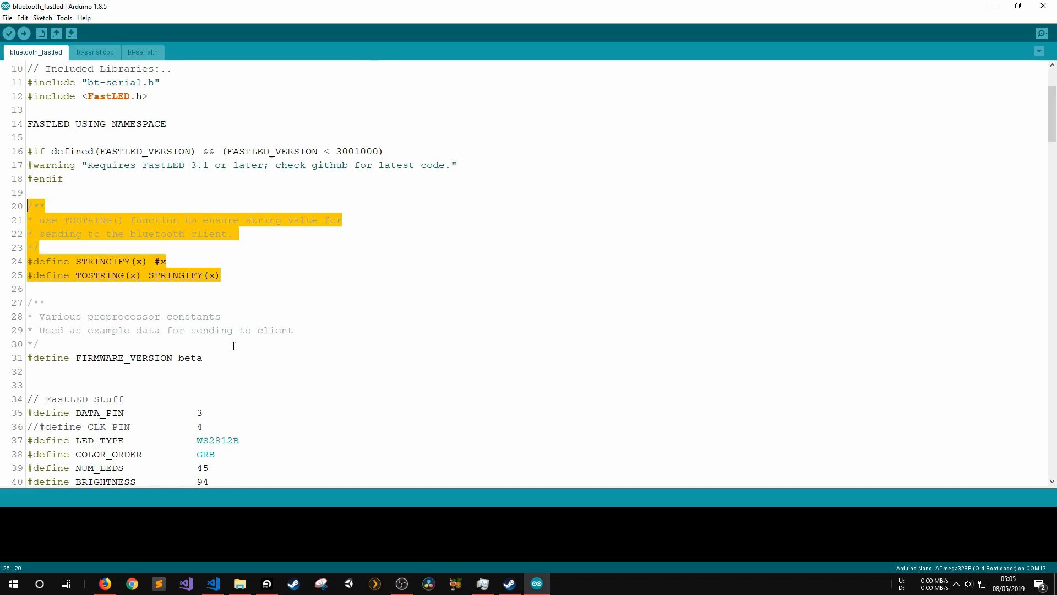
click(185, 357)
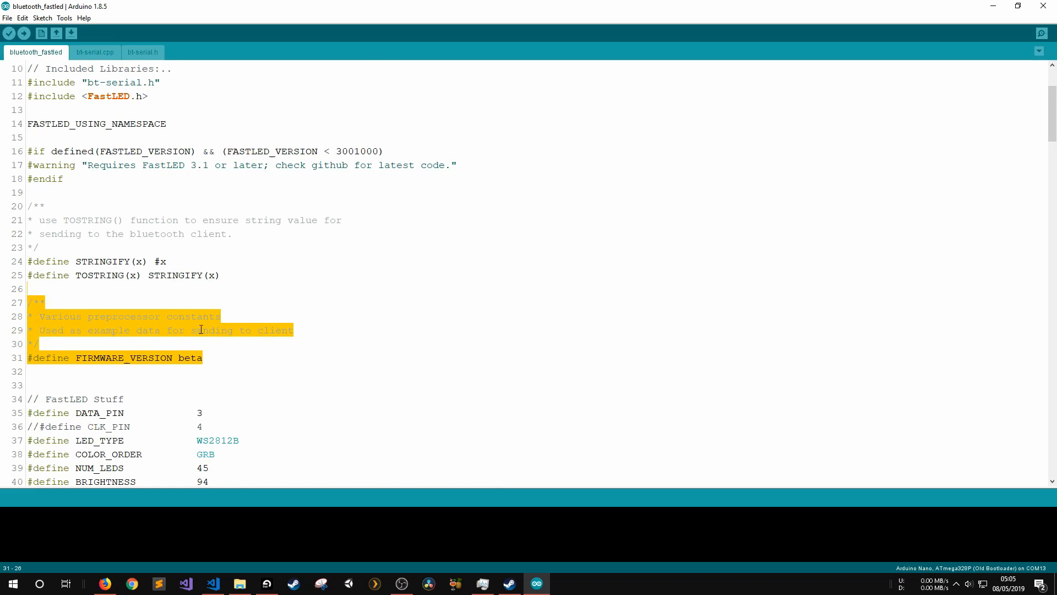
click(195, 303)
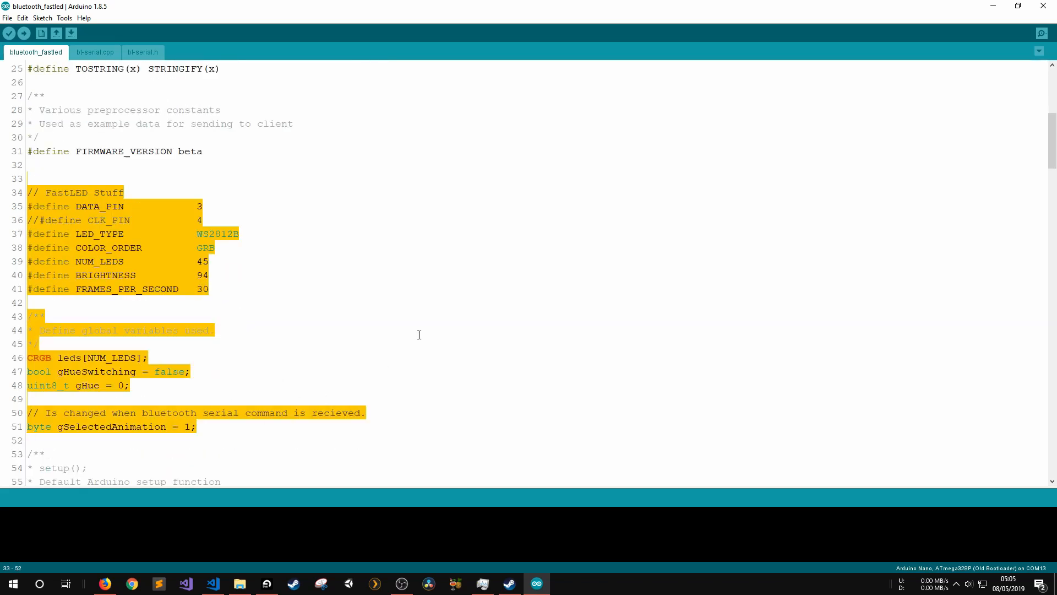
scroll(down, 3)
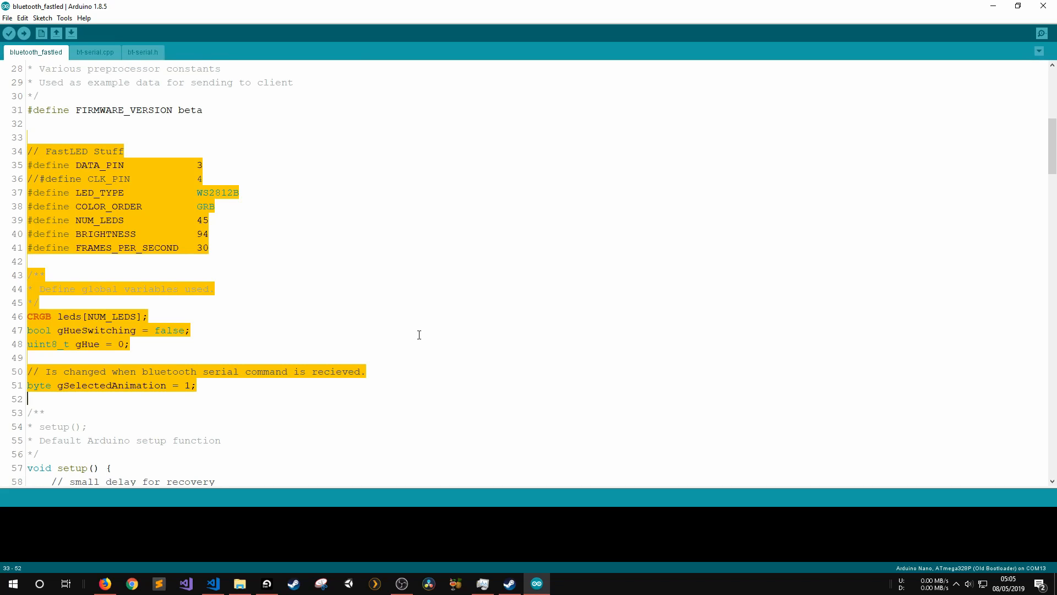
scroll(down, 3)
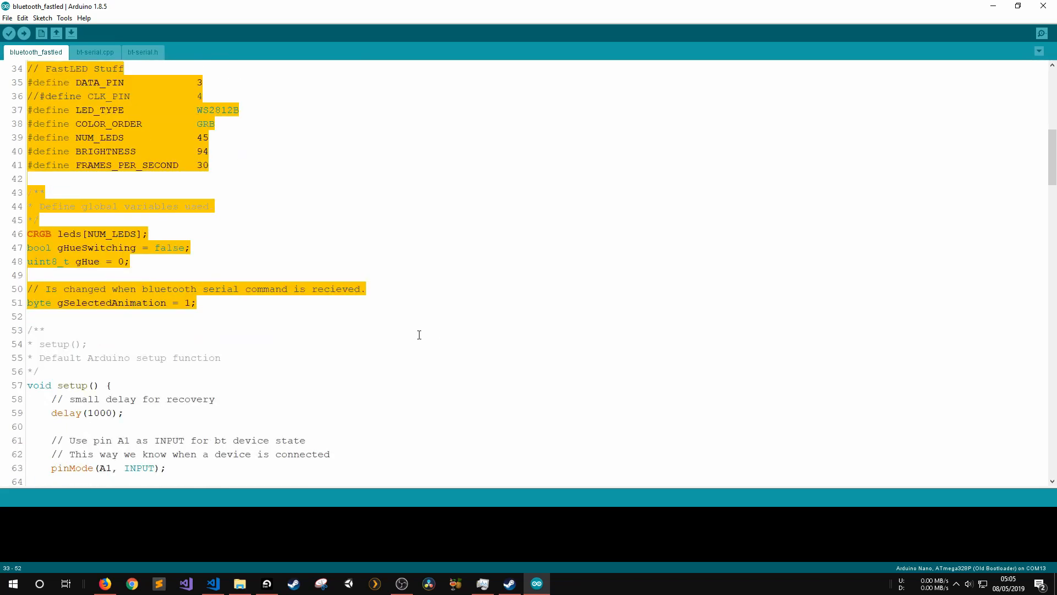
scroll(down, 3)
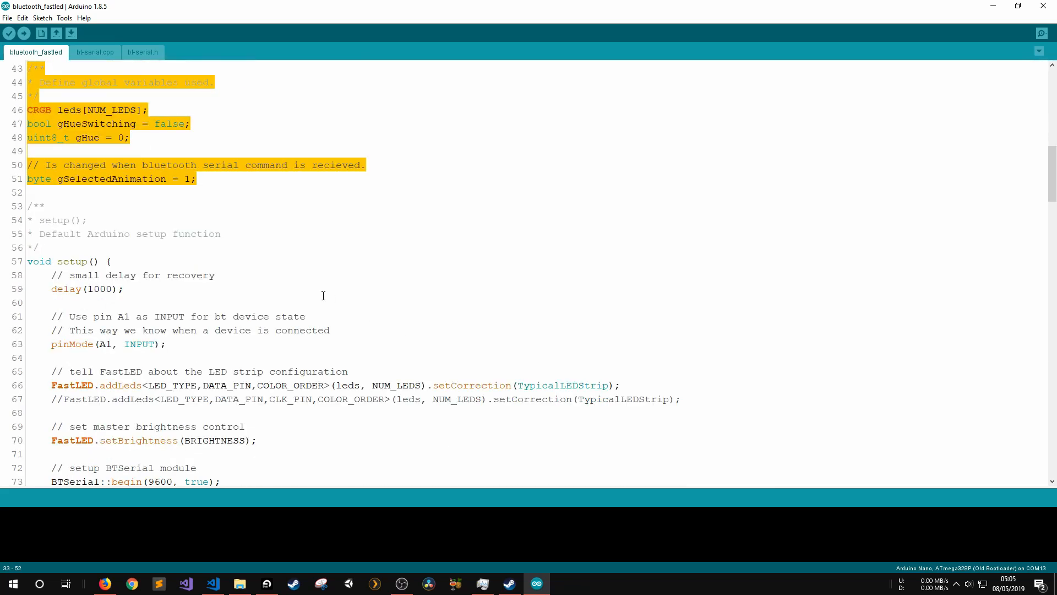
click(166, 289)
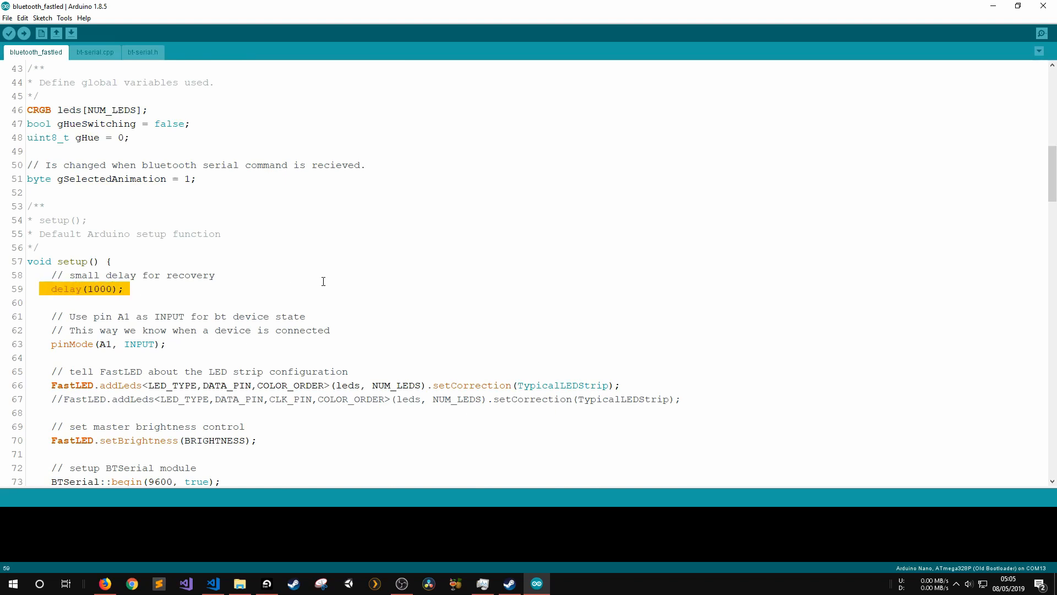
scroll(down, 3)
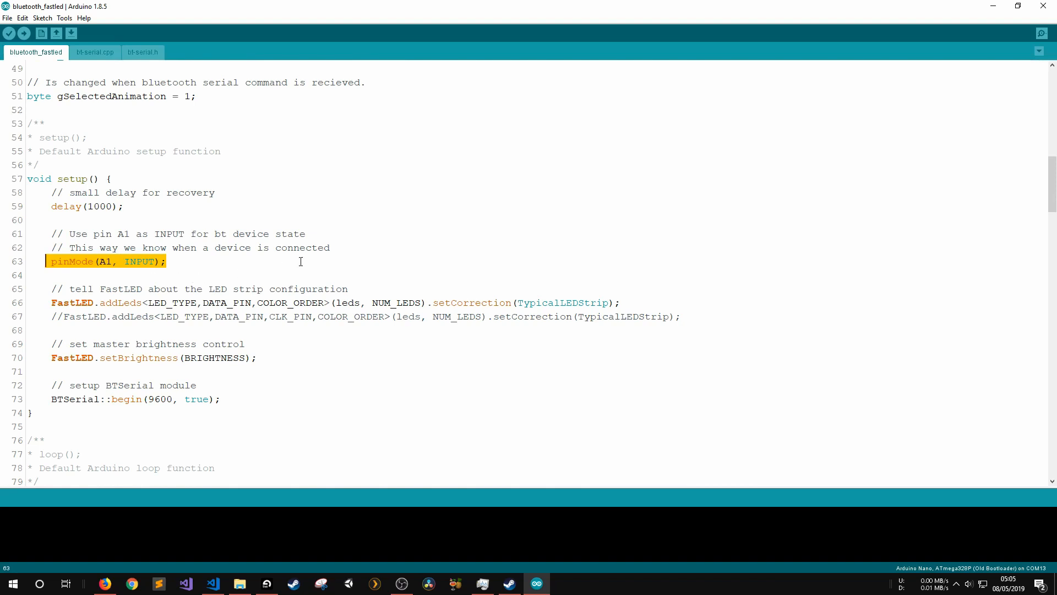
click(259, 275)
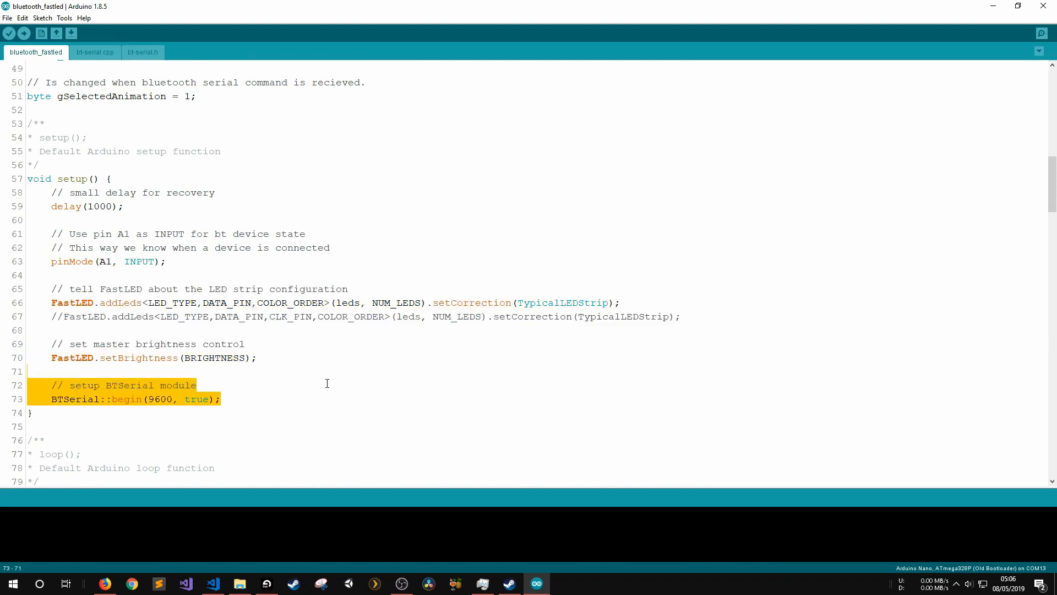
mouse_move(336, 382)
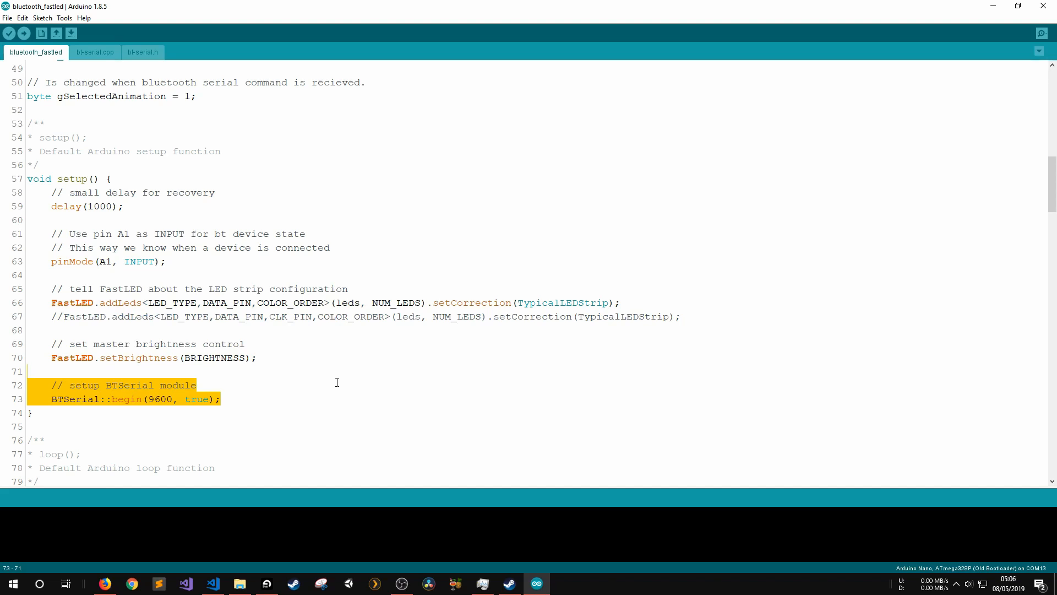
scroll(down, 3)
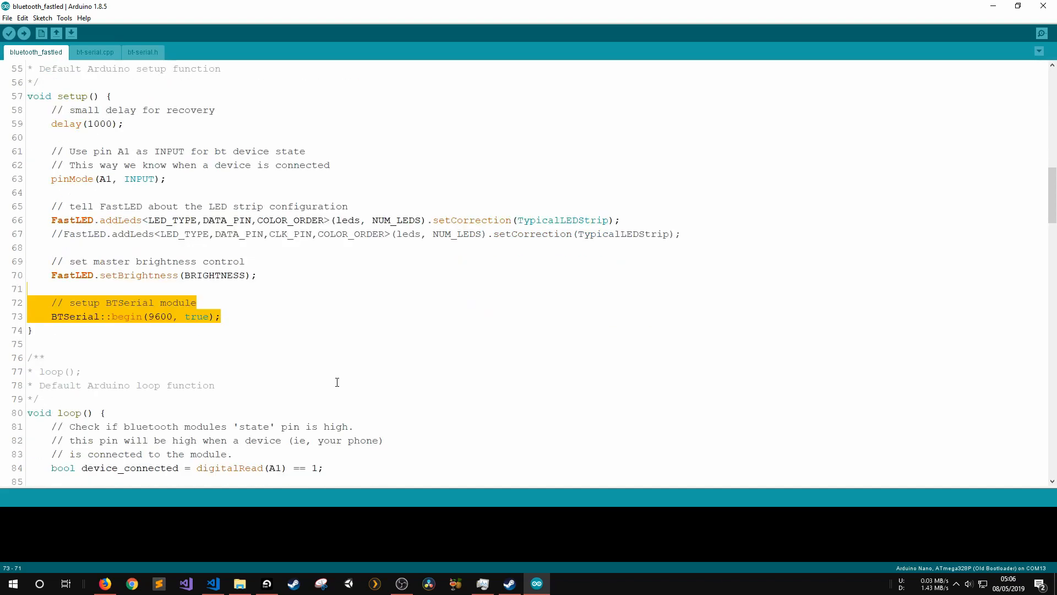
mouse_move(196, 344)
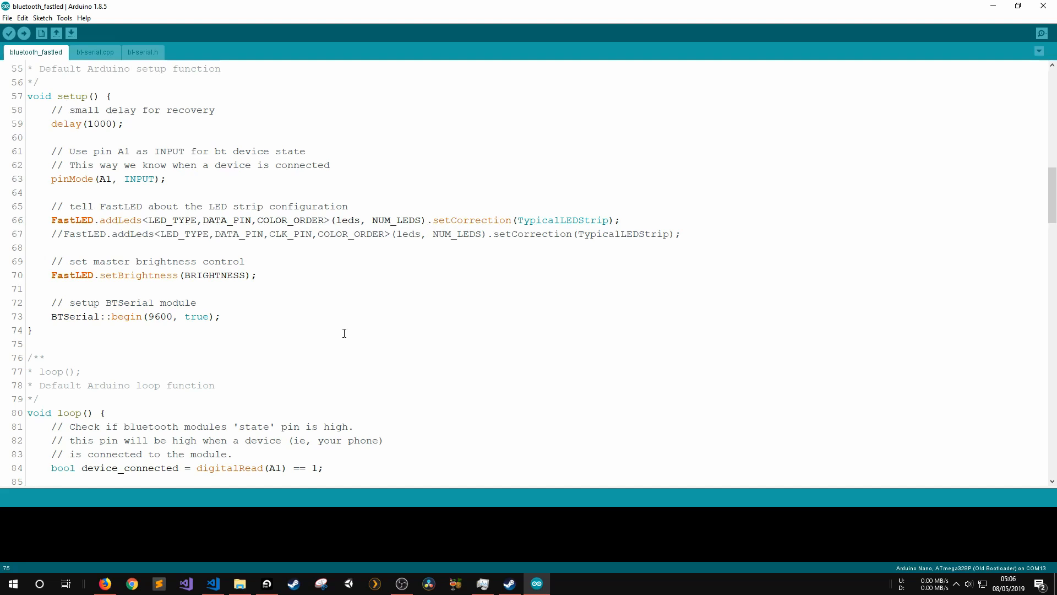
scroll(down, 3)
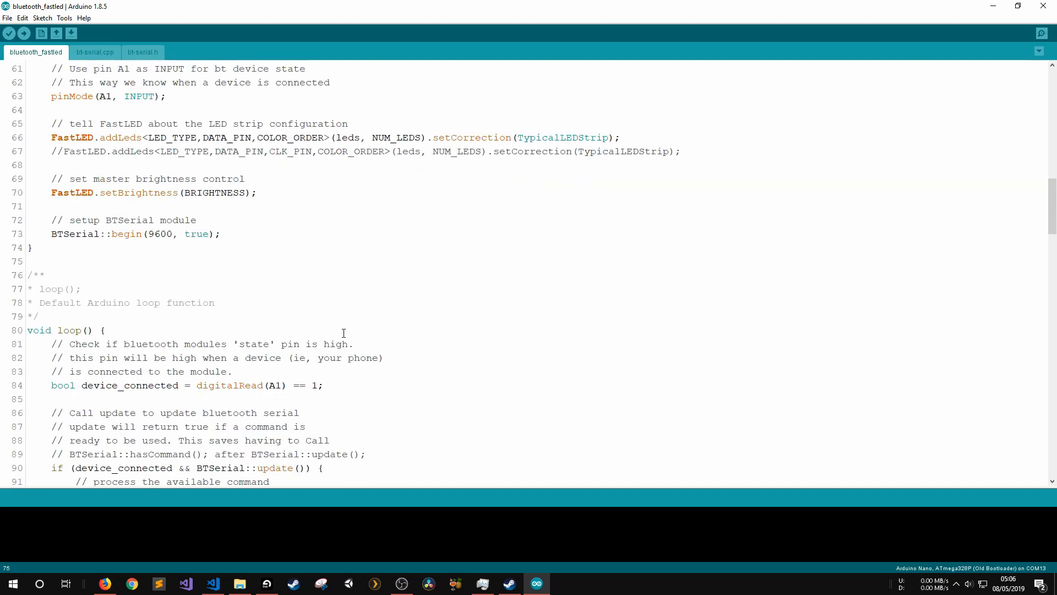
scroll(down, 3)
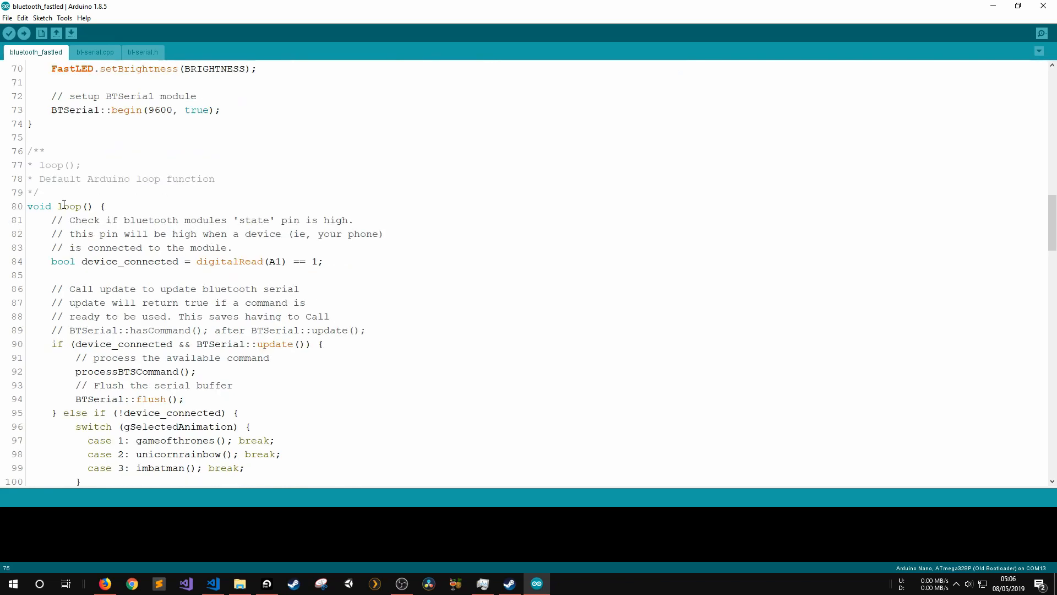
mouse_move(257, 251)
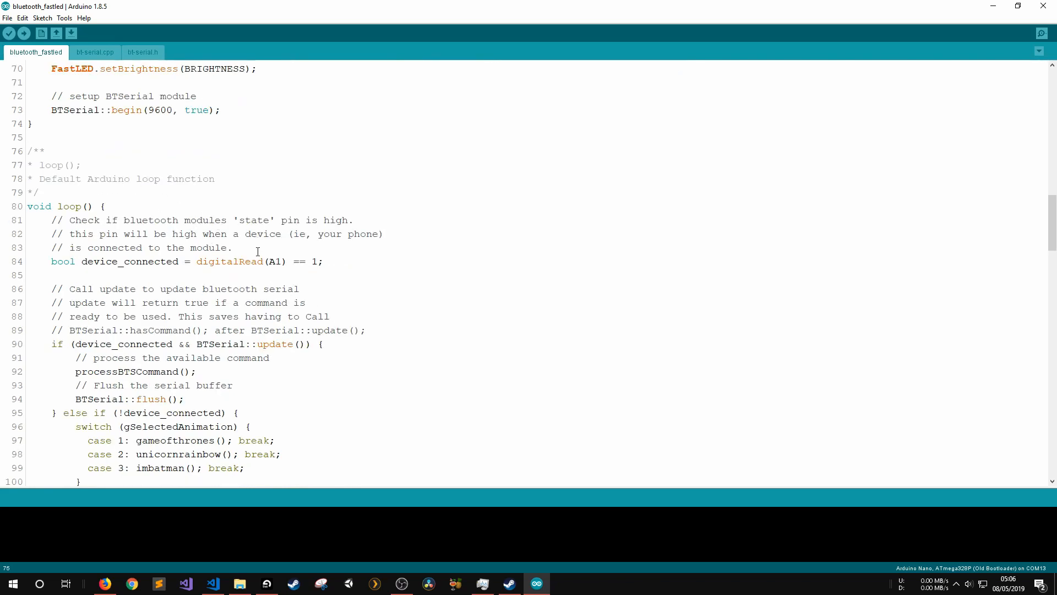
scroll(down, 3)
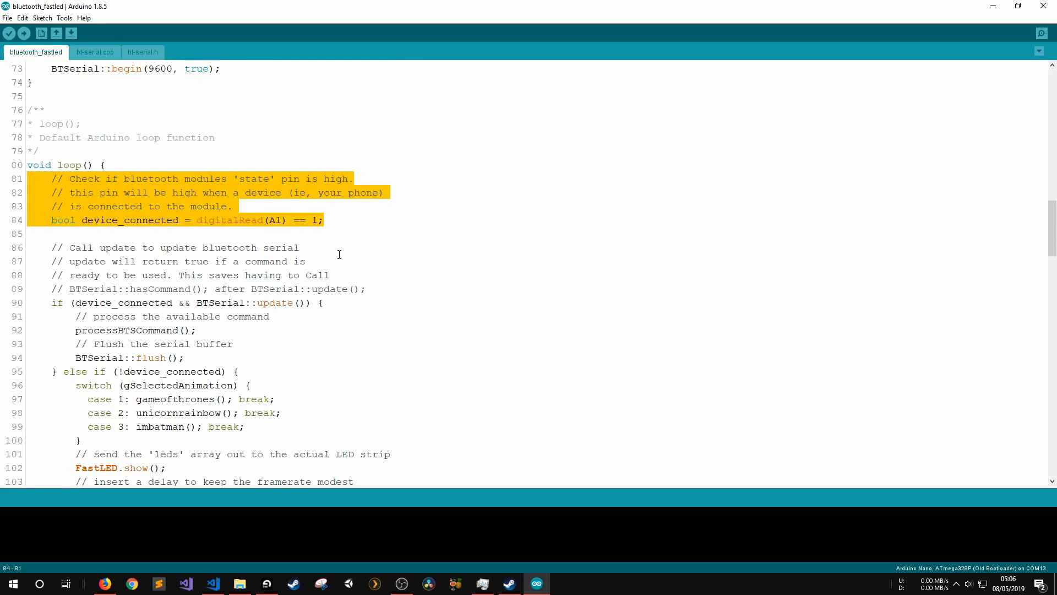
mouse_move(364, 262)
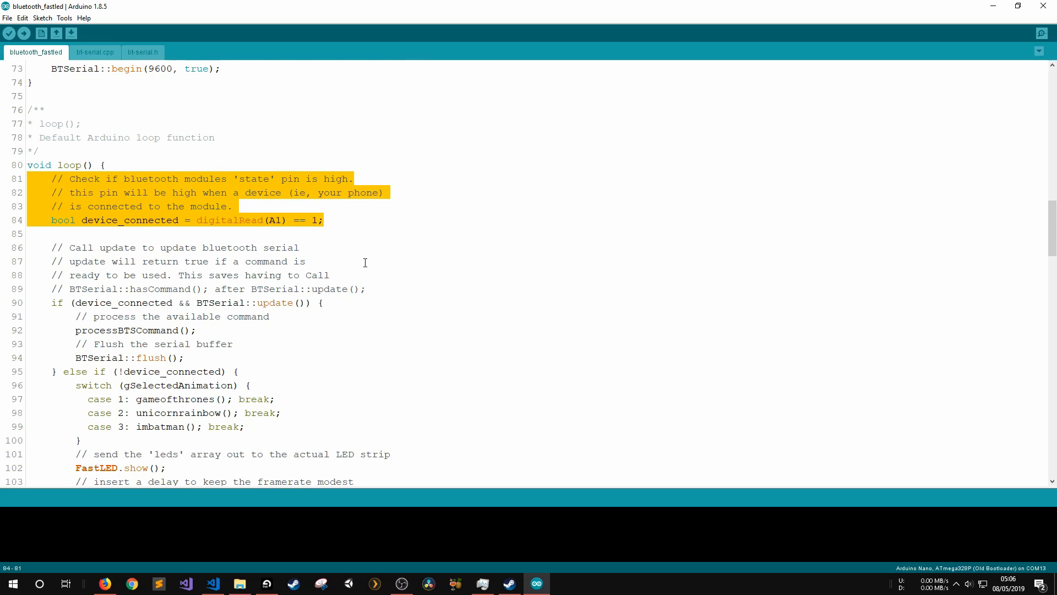
mouse_move(369, 267)
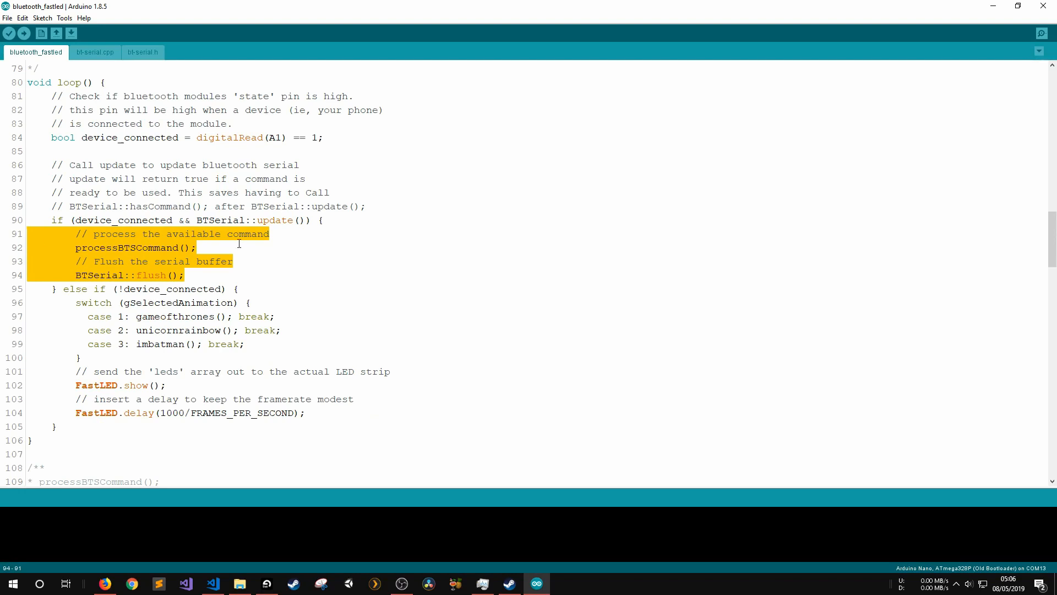
mouse_move(310, 277)
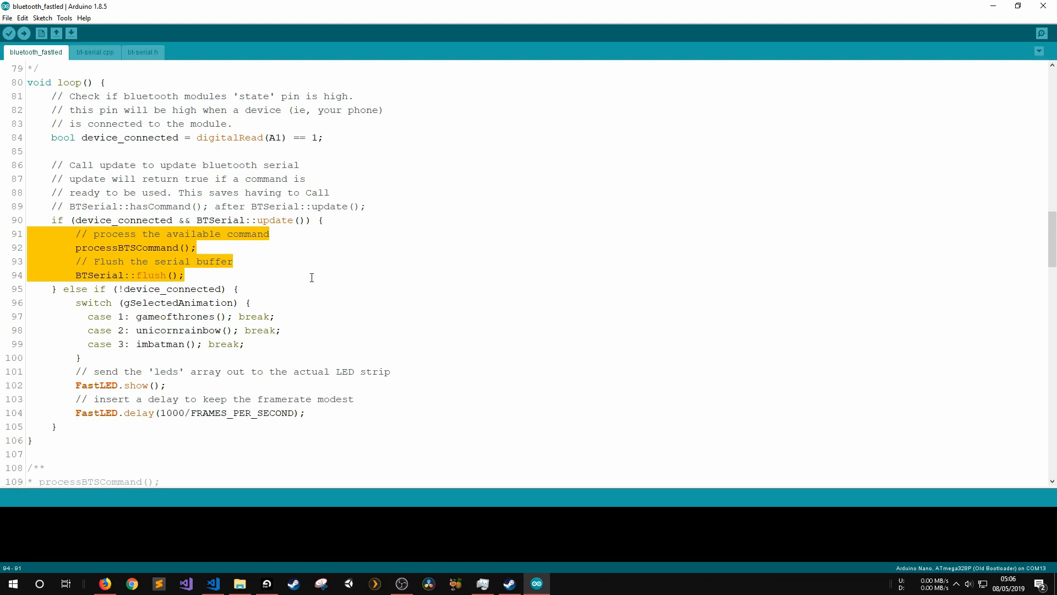
scroll(down, 3)
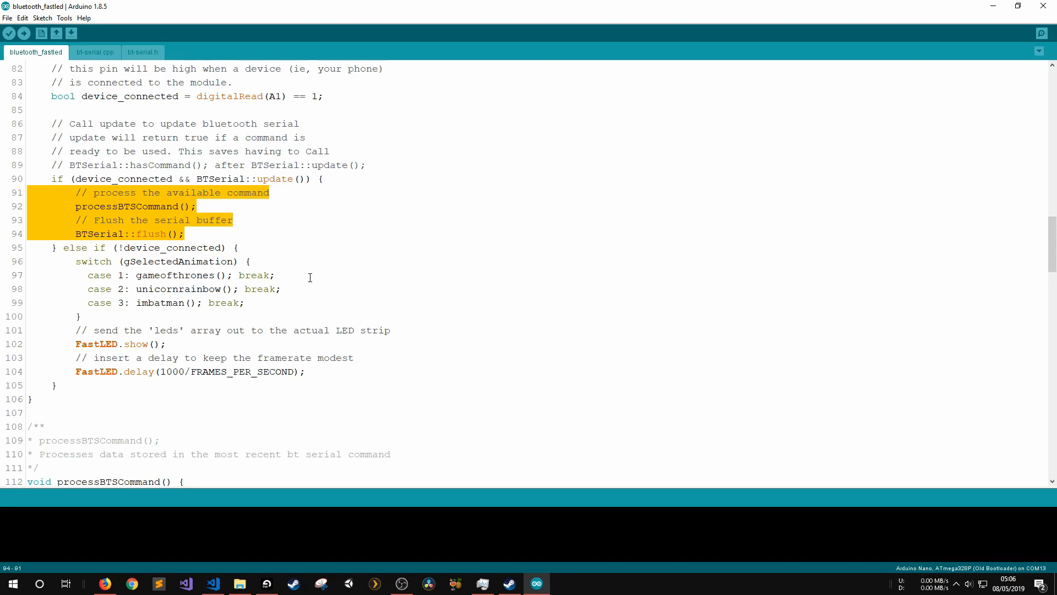
click(251, 261)
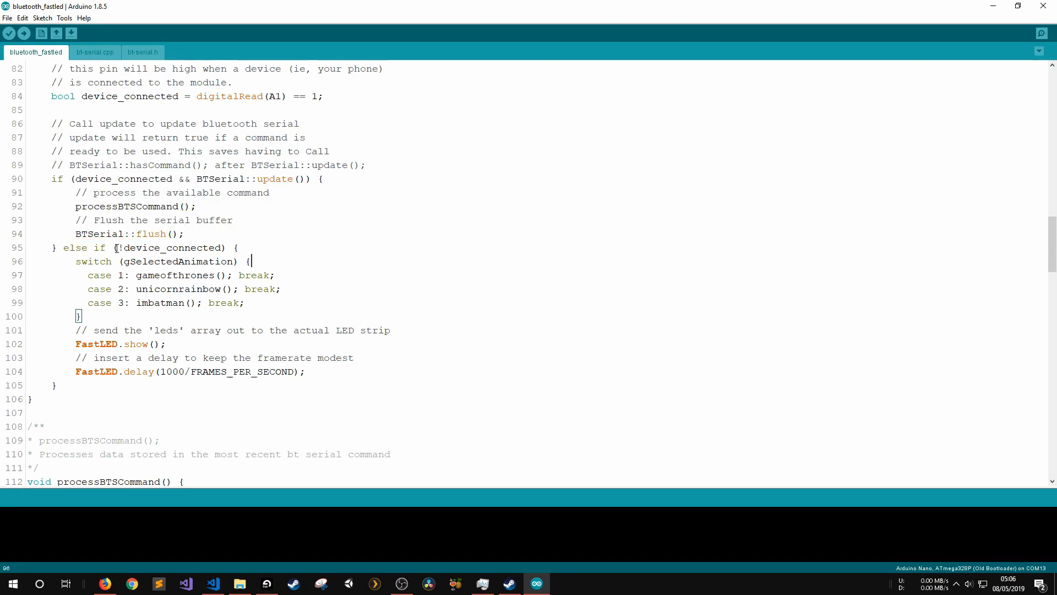
double_click(169, 247)
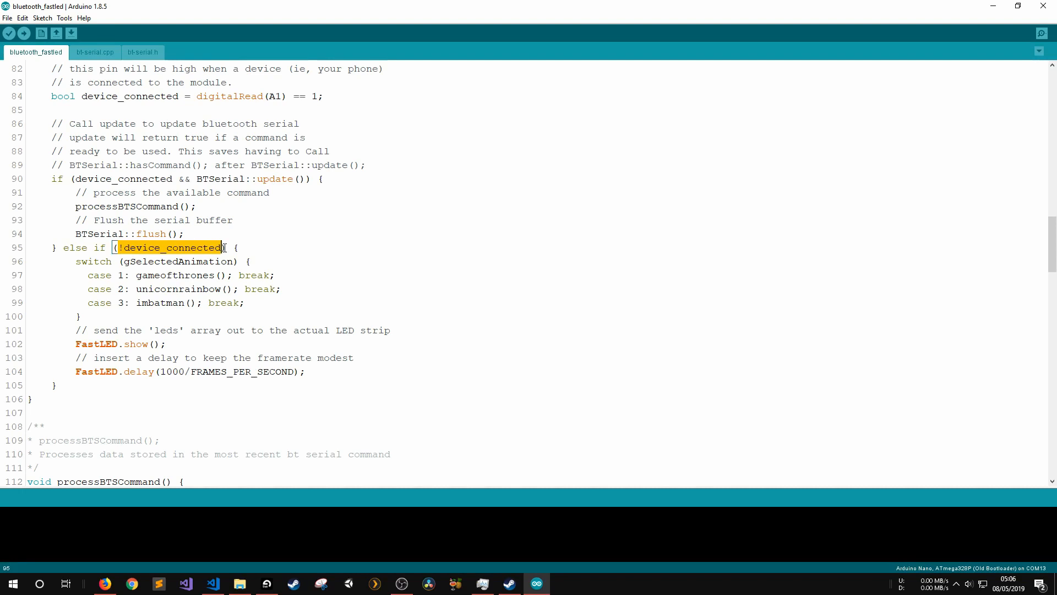
click(251, 261)
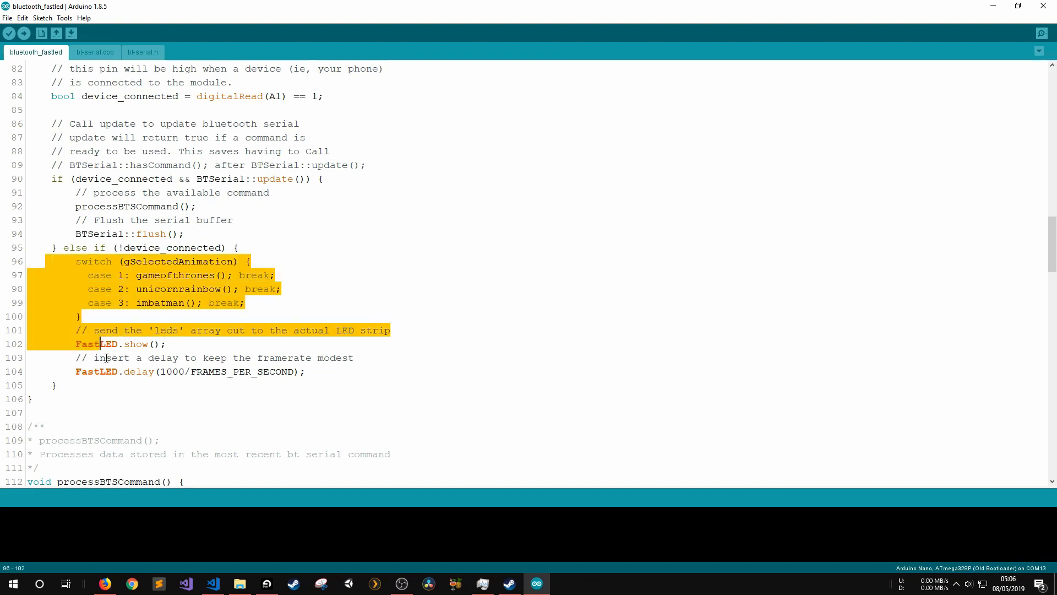
click(306, 372)
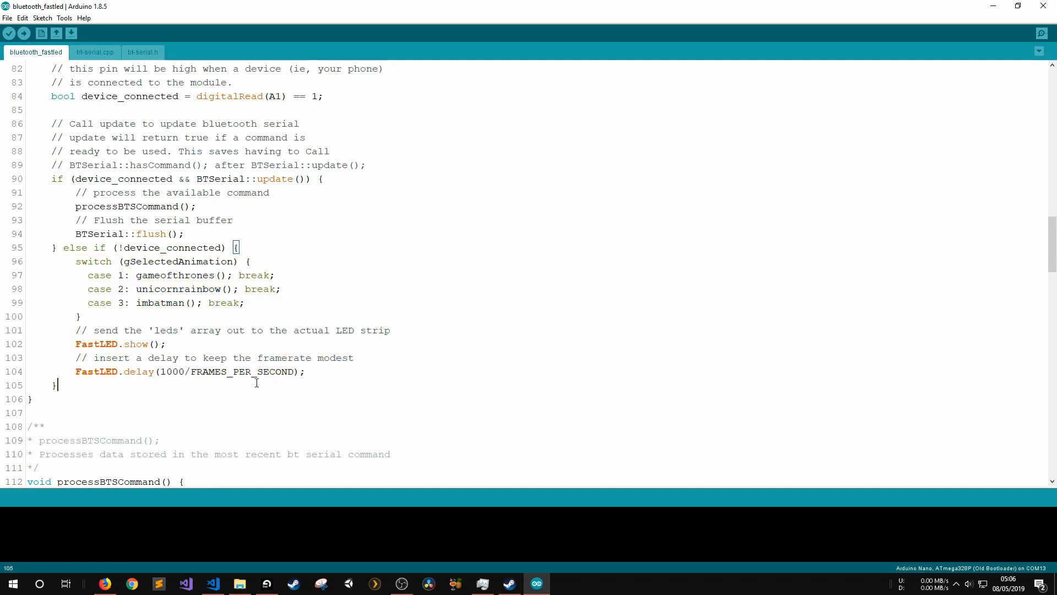
scroll(down, 3)
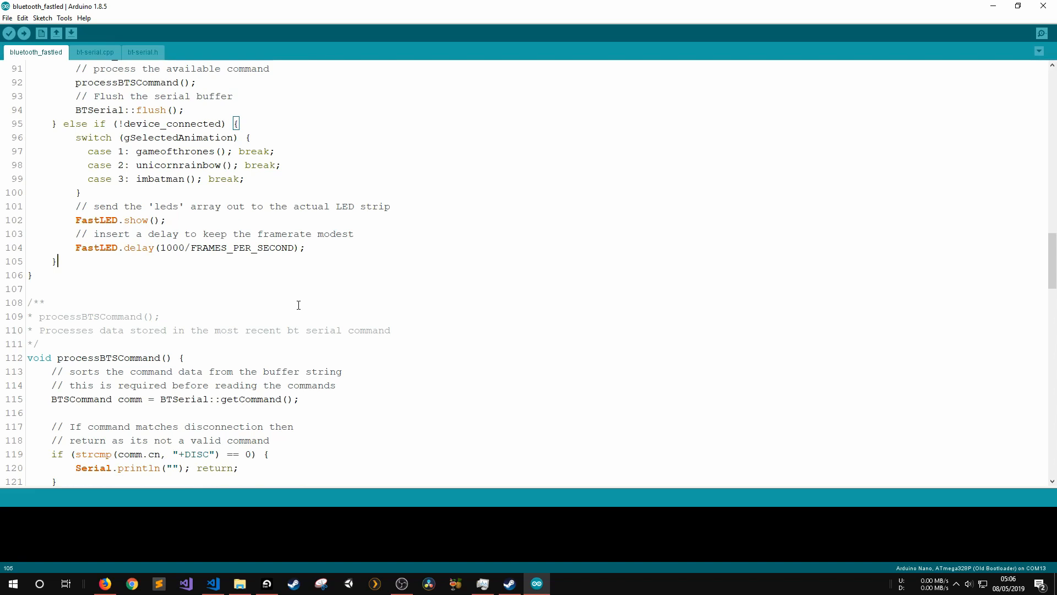
scroll(up, 3)
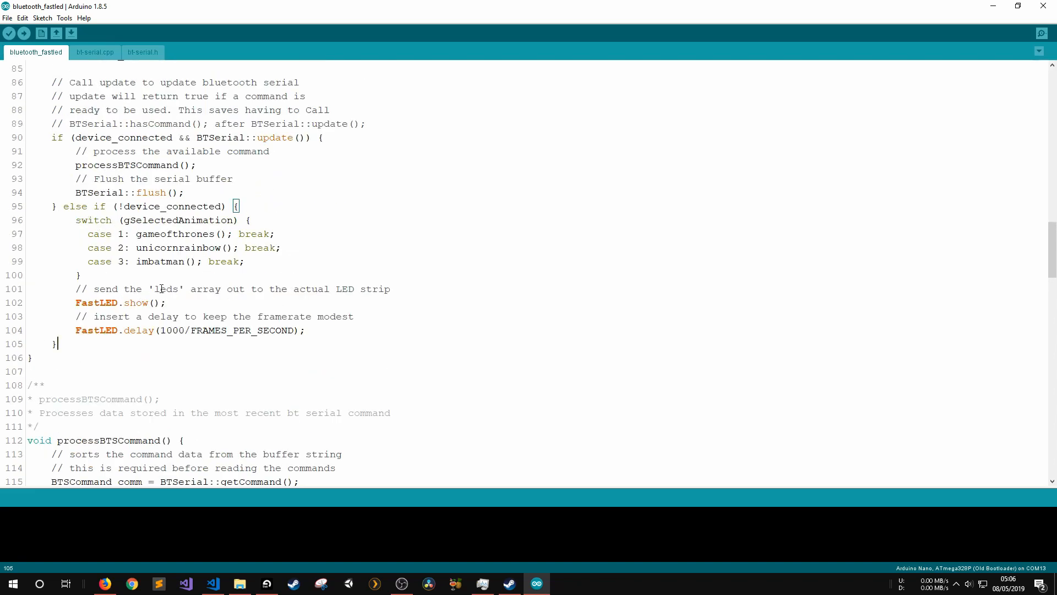
scroll(down, 3)
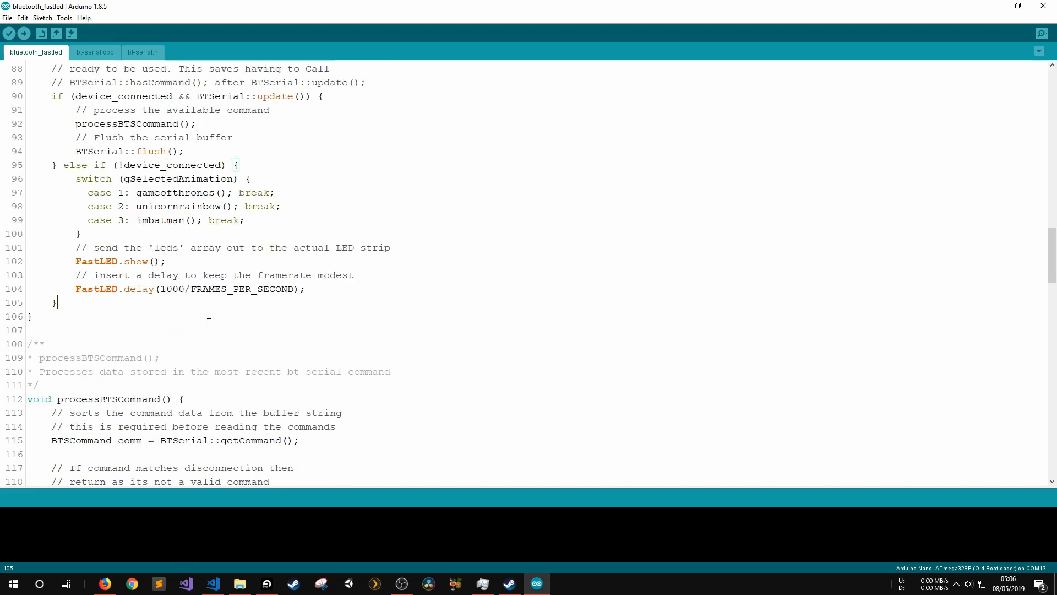
scroll(down, 3)
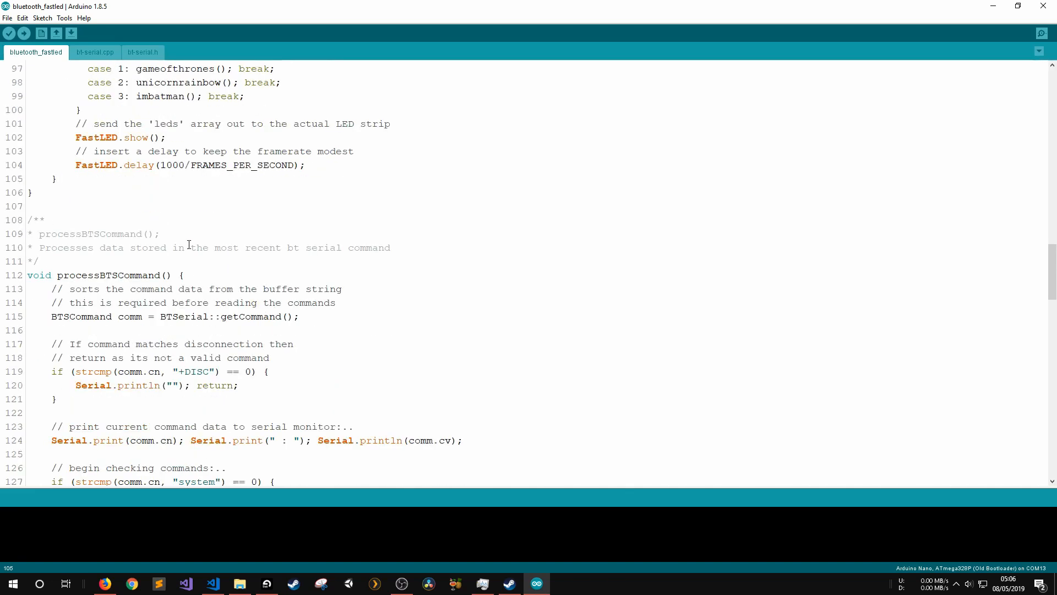
Scroll the compiler output to the stray backtick error on line 136
scroll(down, 3)
text(sendStringPairToDevice("mode", "unicorn");`)
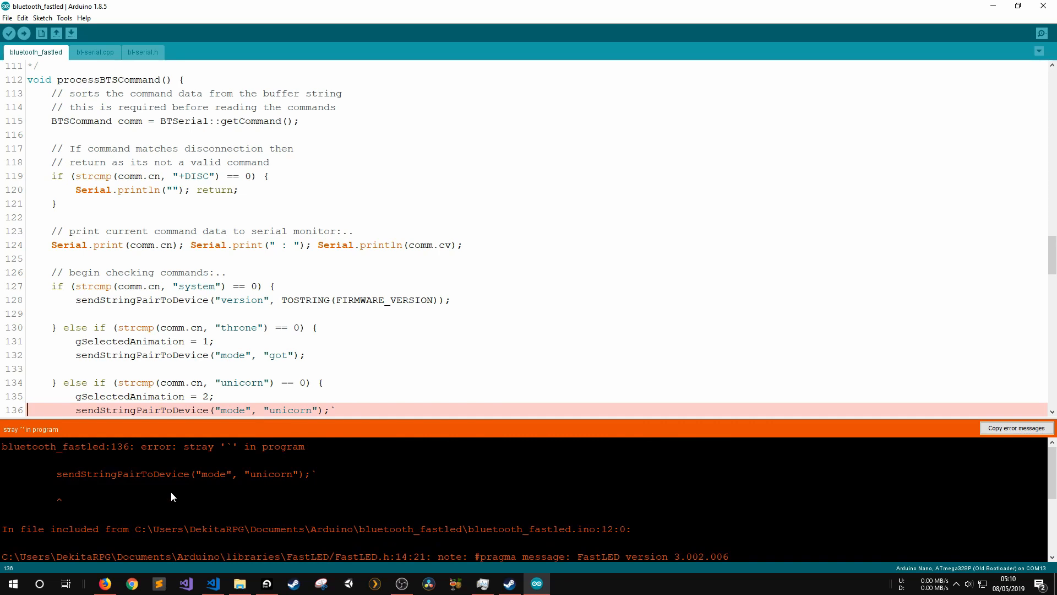
mouse_move(196, 451)
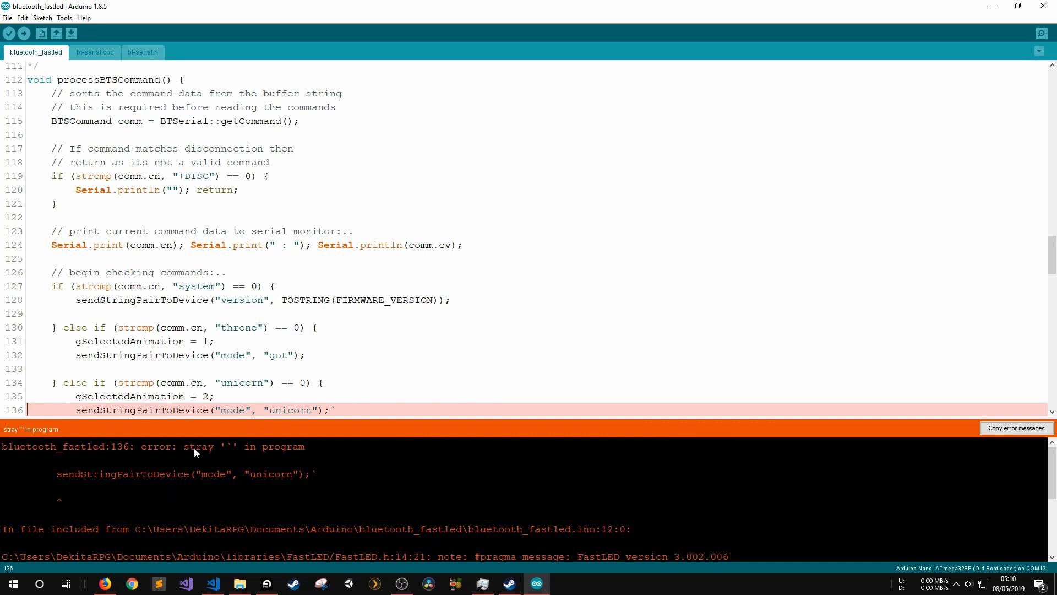
mouse_move(215, 354)
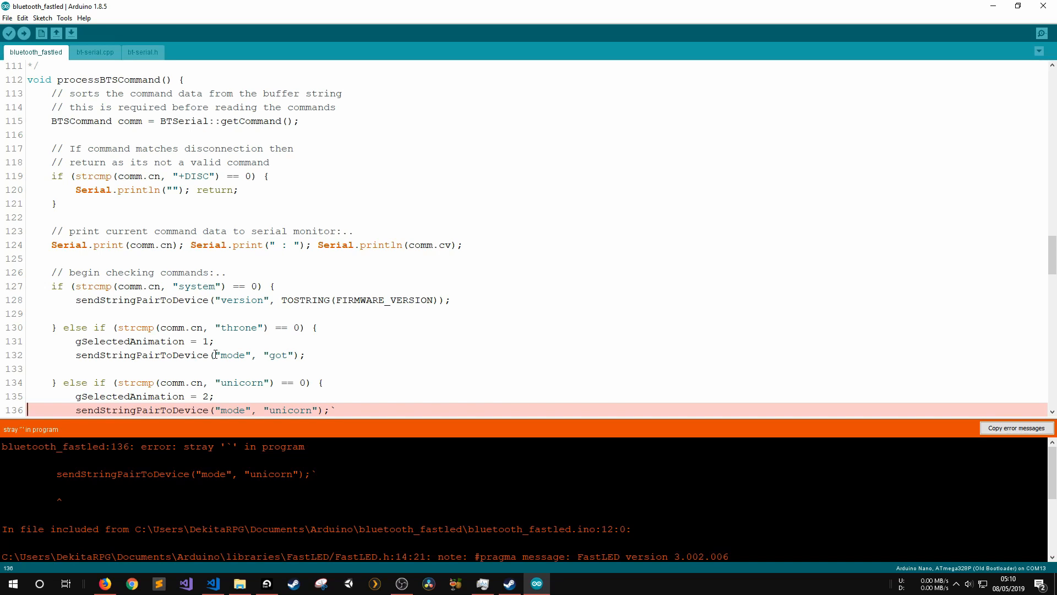
Delete the stray backtick at the end of line 136 and upload to the Nano
scroll(down, 3)
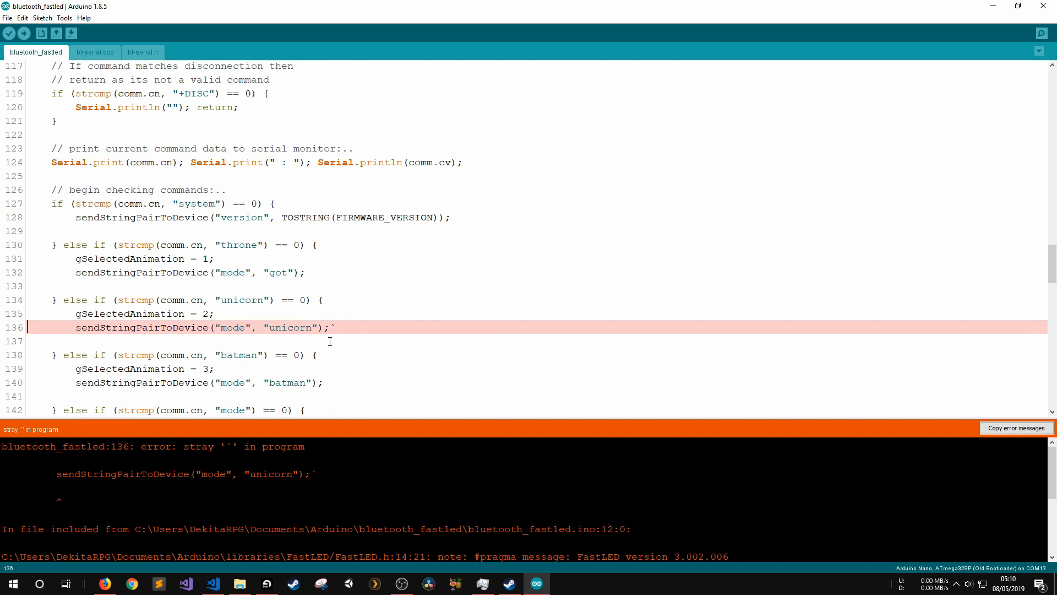
mouse_move(450, 364)
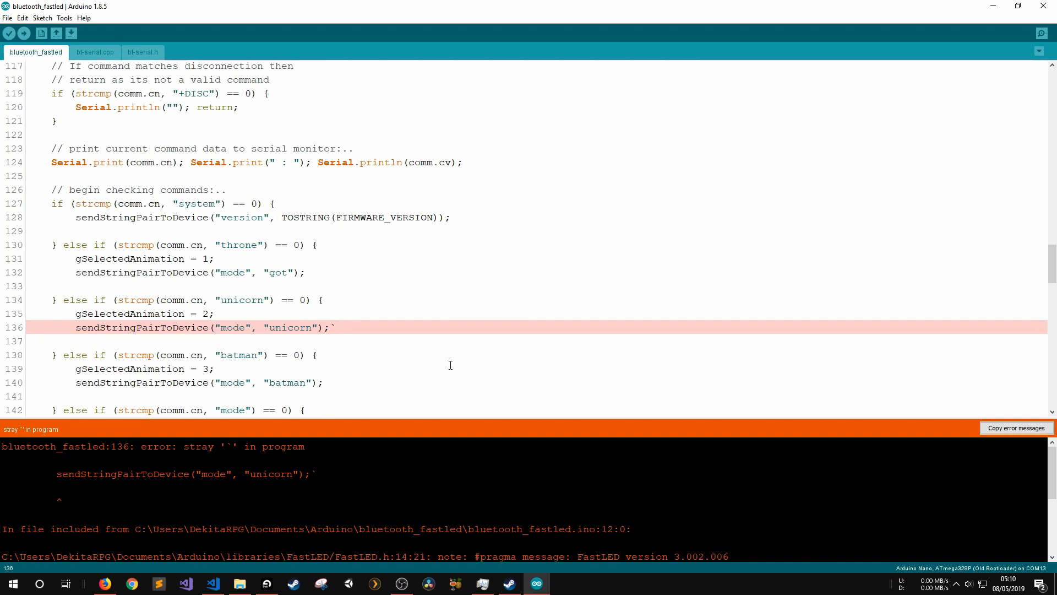
key(Backspace)
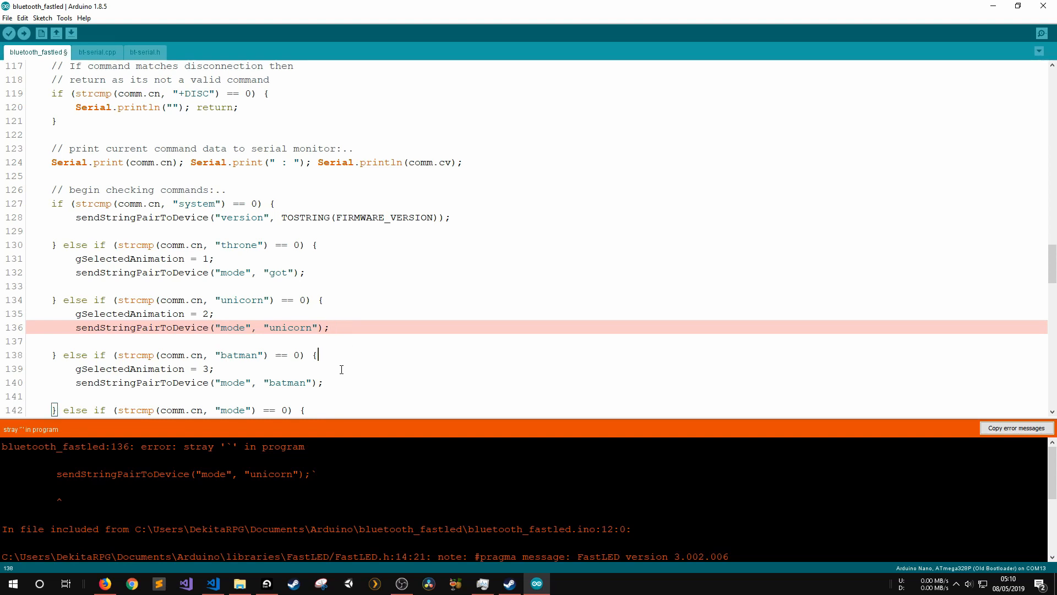
mouse_move(23, 34)
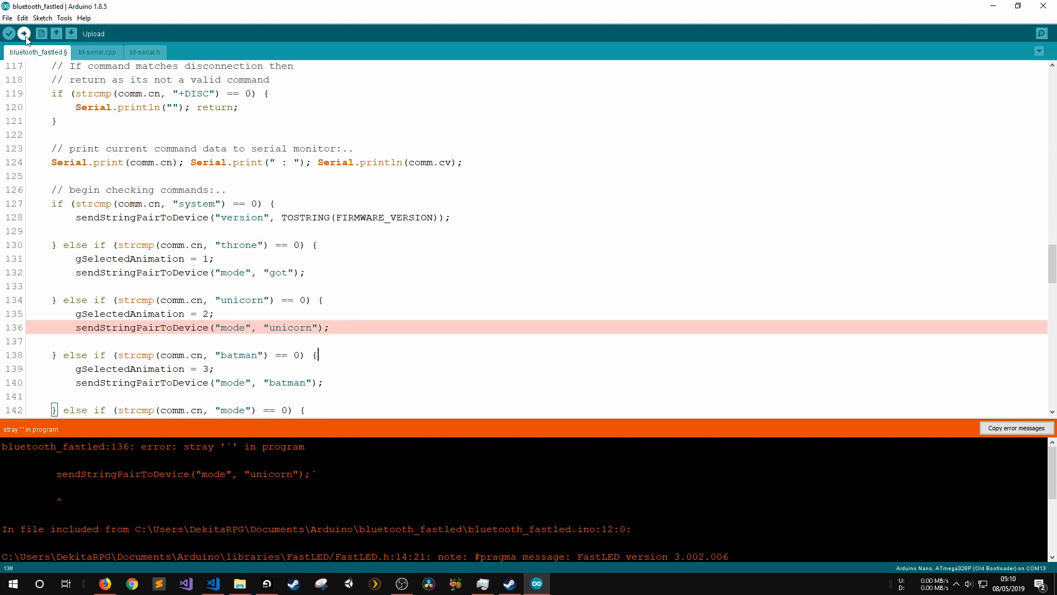
click(9, 33)
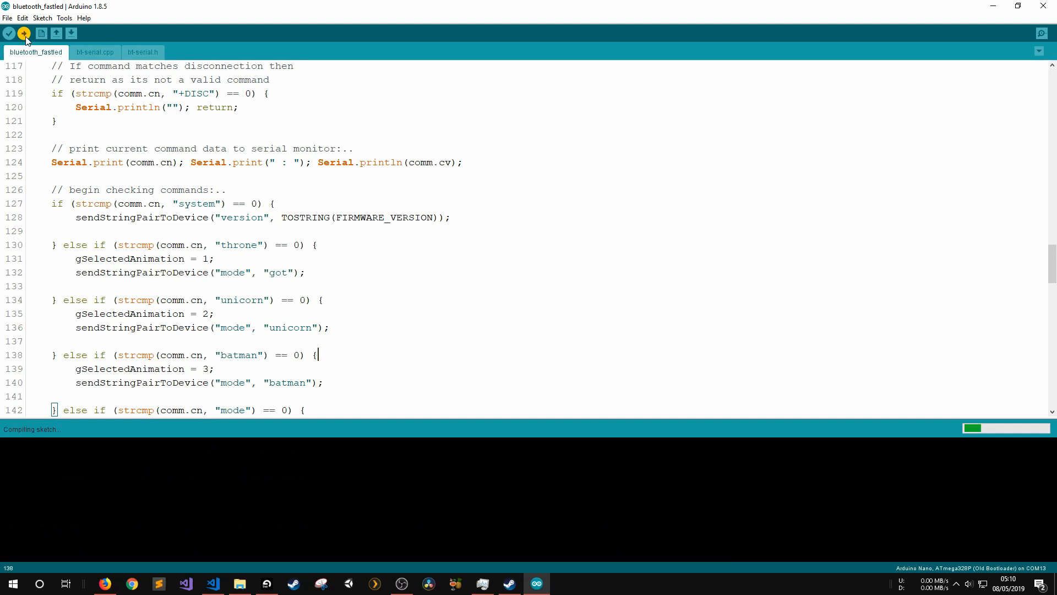